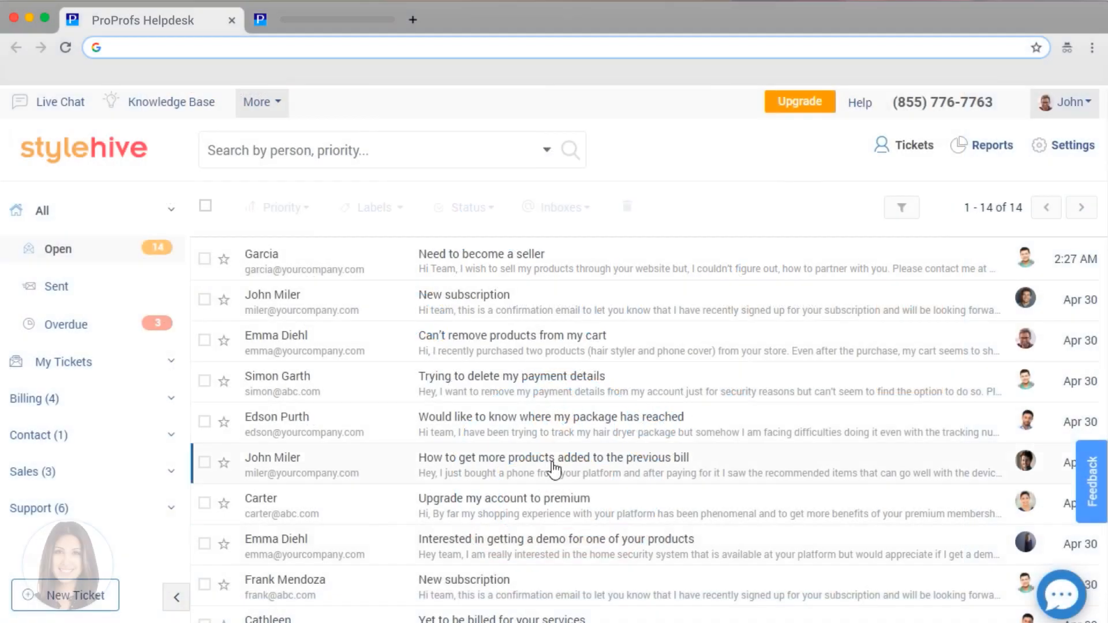
Open the 'Need to become a seller' ticket from the Open tickets list
{"action": "scroll", "scroll_direction": "down", "scroll_amount": 3}
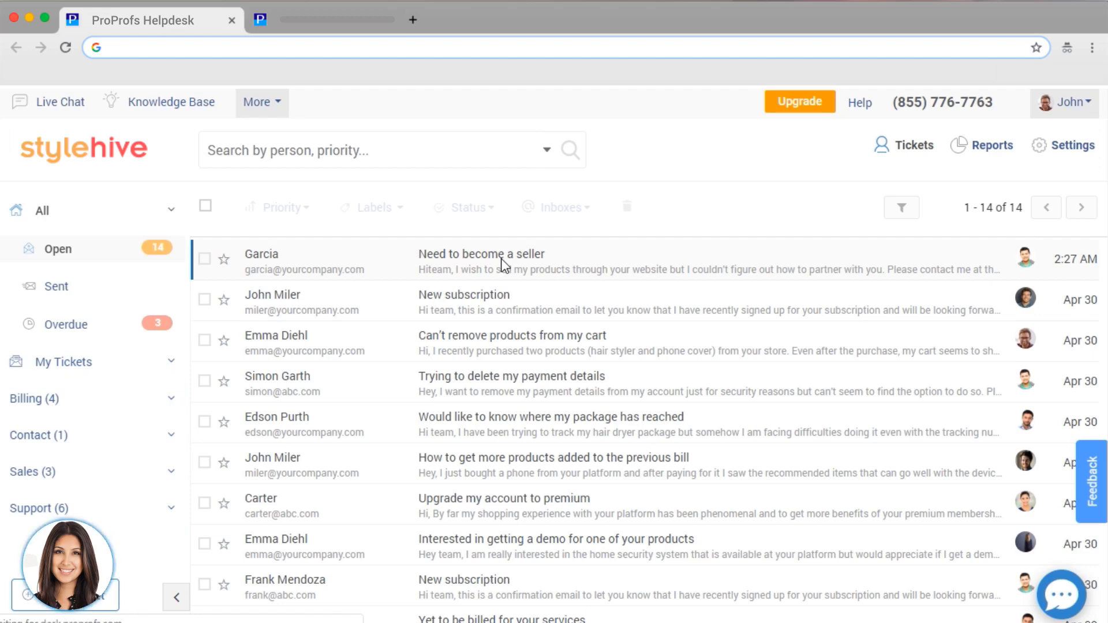
{"action": "left_click", "coordinate": [480, 254]}
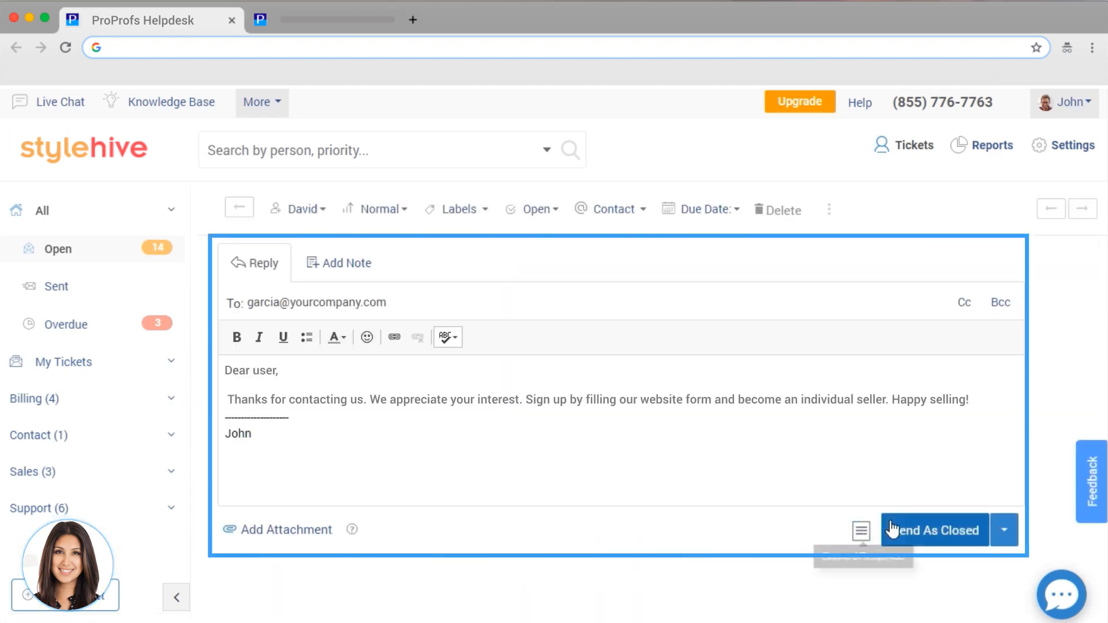
Send the canned reply as Closed, leaving 13 open tickets, and head to the Inboxes settings
{"action": "left_click", "coordinate": [935, 530]}
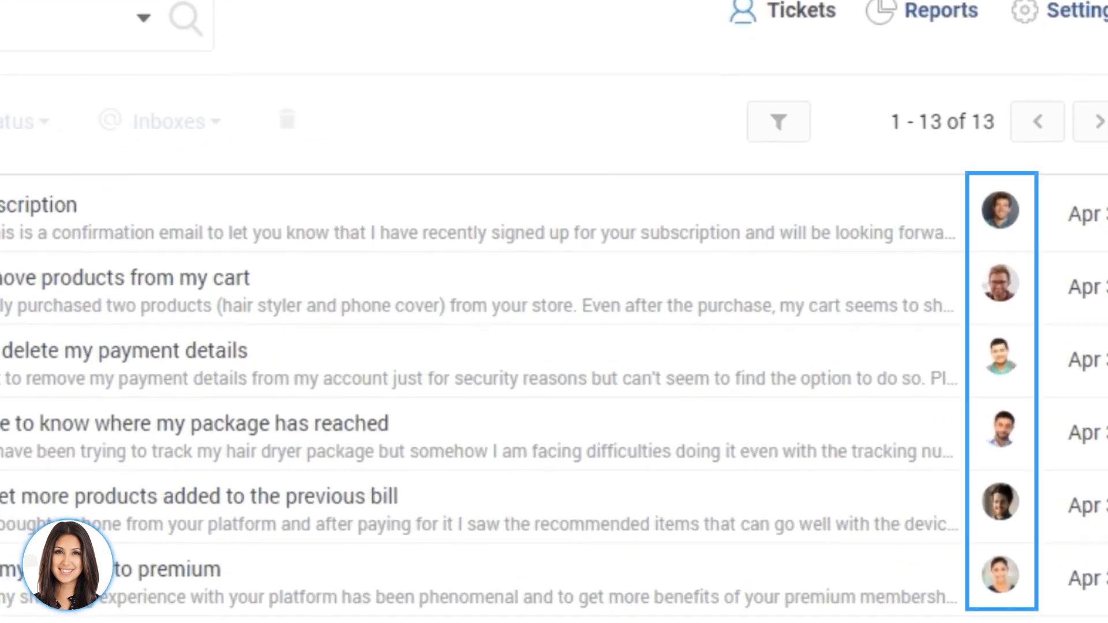
{"action": "left_click", "coordinate": [374, 208]}
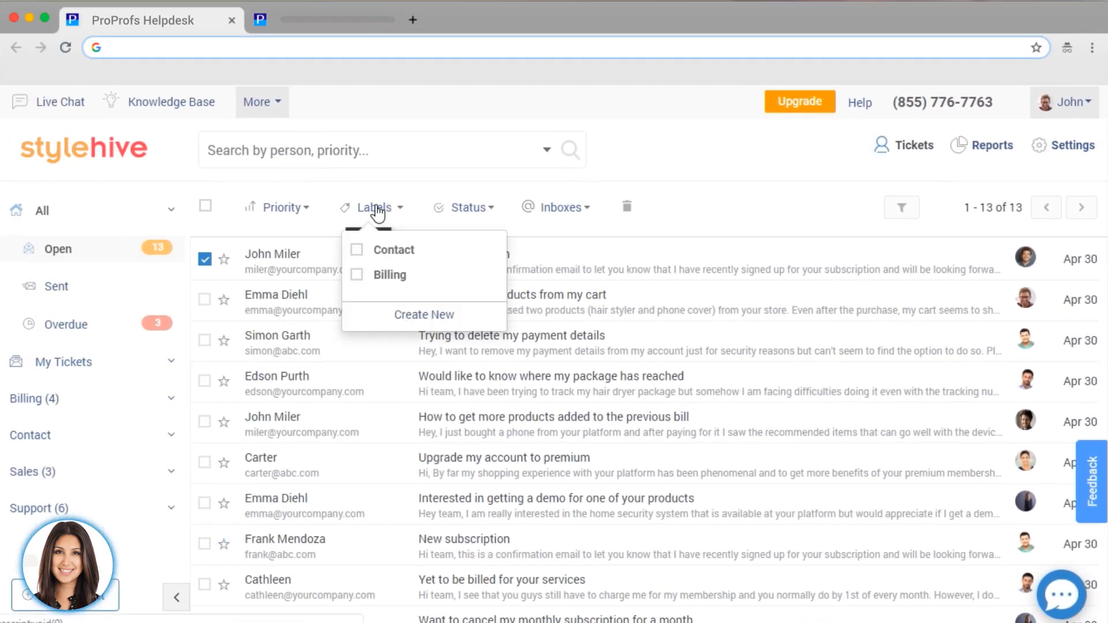
{"action": "left_click", "coordinate": [282, 207]}
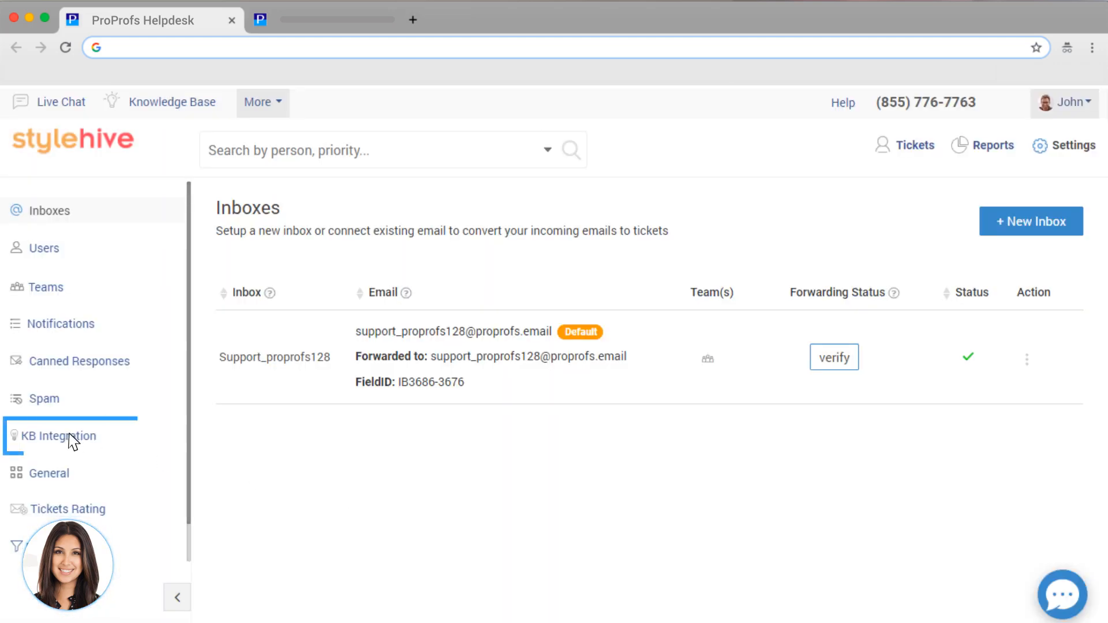
{"action": "left_click", "coordinate": [60, 436]}
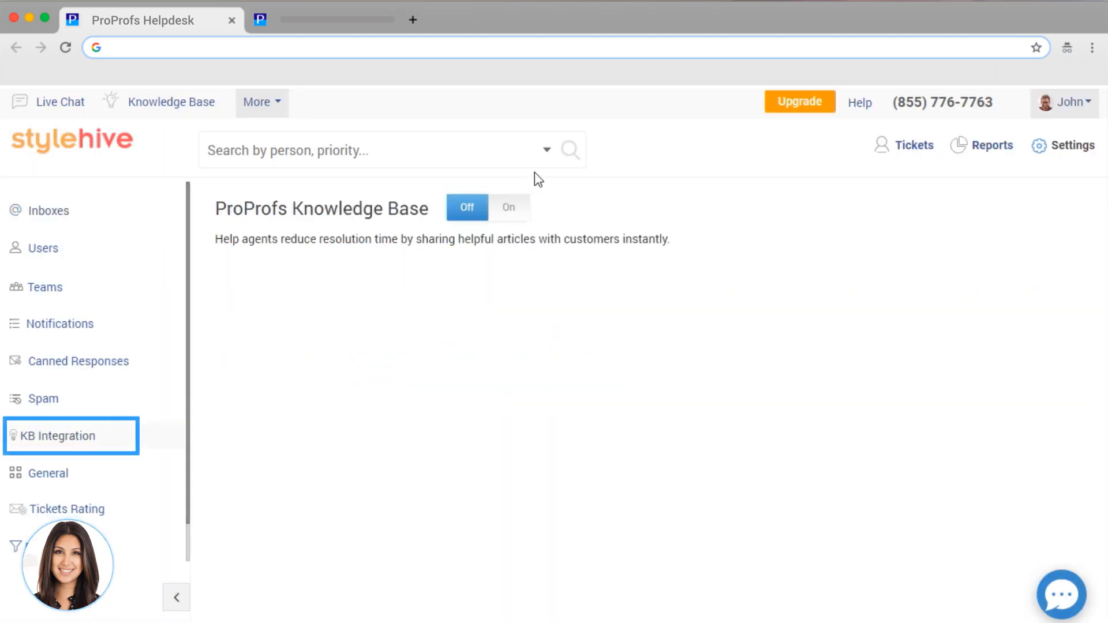
{"action": "left_click", "coordinate": [508, 207]}
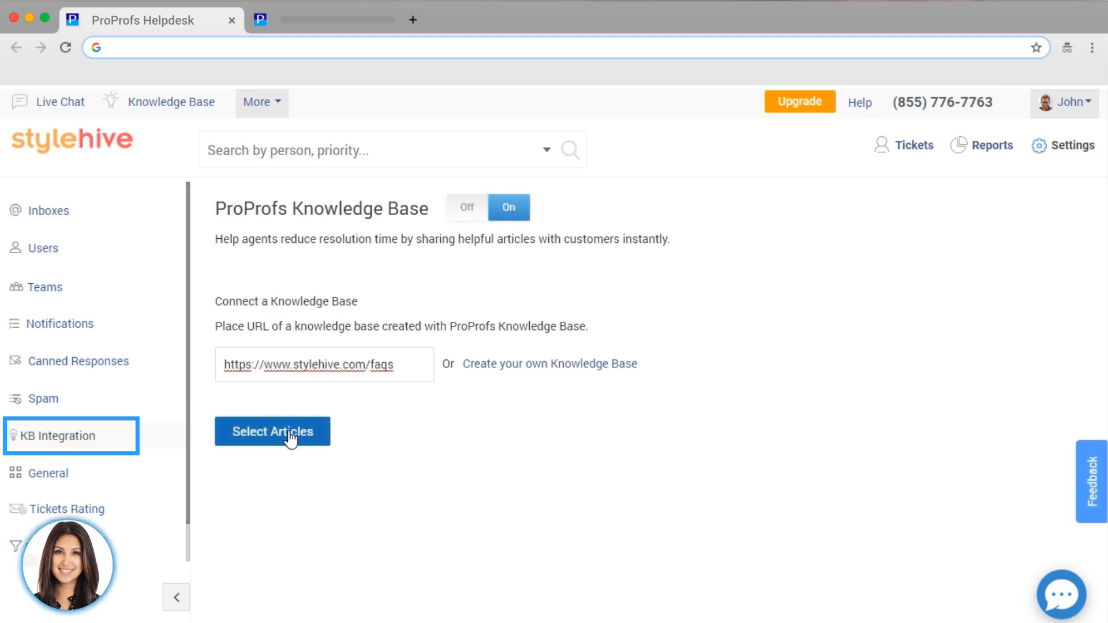
{"action": "left_click", "coordinate": [273, 431]}
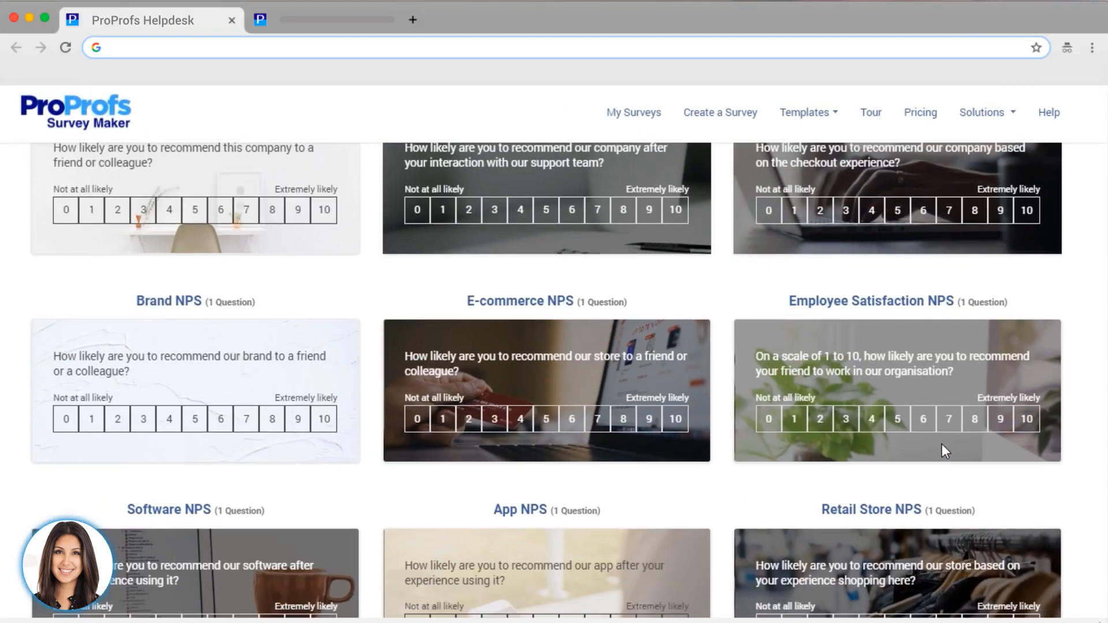
Browse the NPS templates in Survey Maker before returning to the Tickets view
{"action": "scroll", "scroll_direction": "down", "scroll_amount": 3}
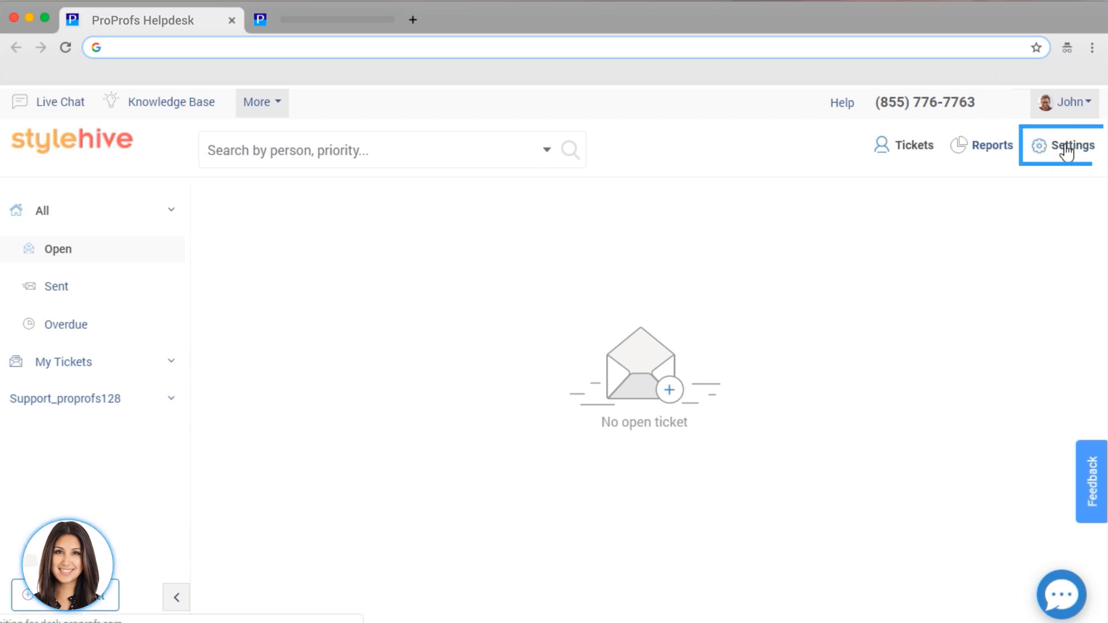
Show the Inboxes settings page listing the default Support_proprofs128 inbox
{"action": "left_click", "coordinate": [1068, 146]}
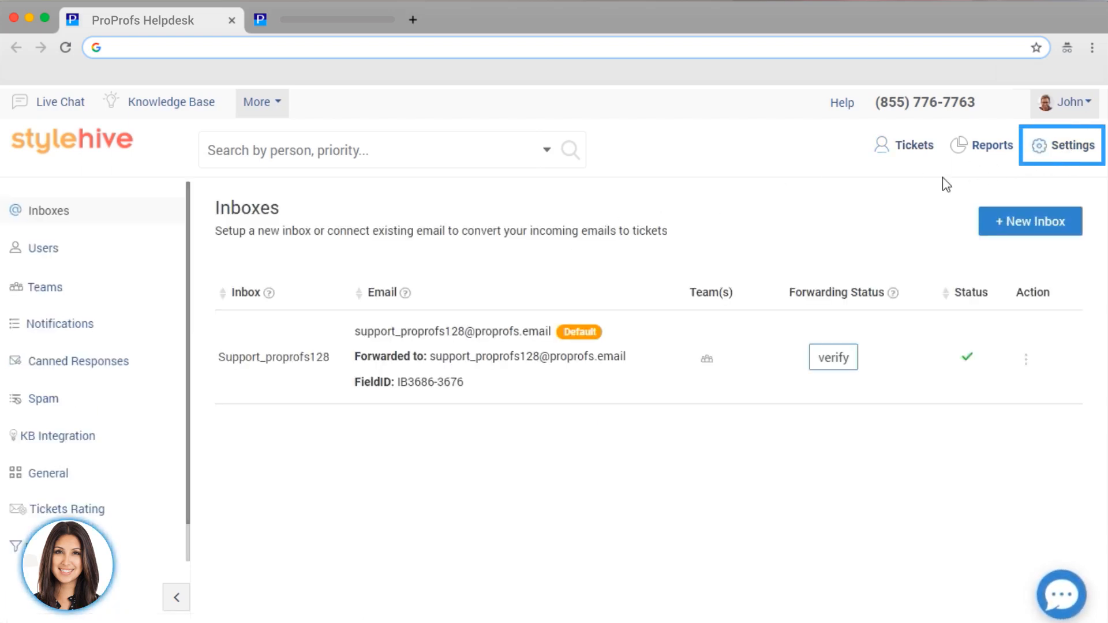
{"action": "mouse_move", "coordinate": [884, 212]}
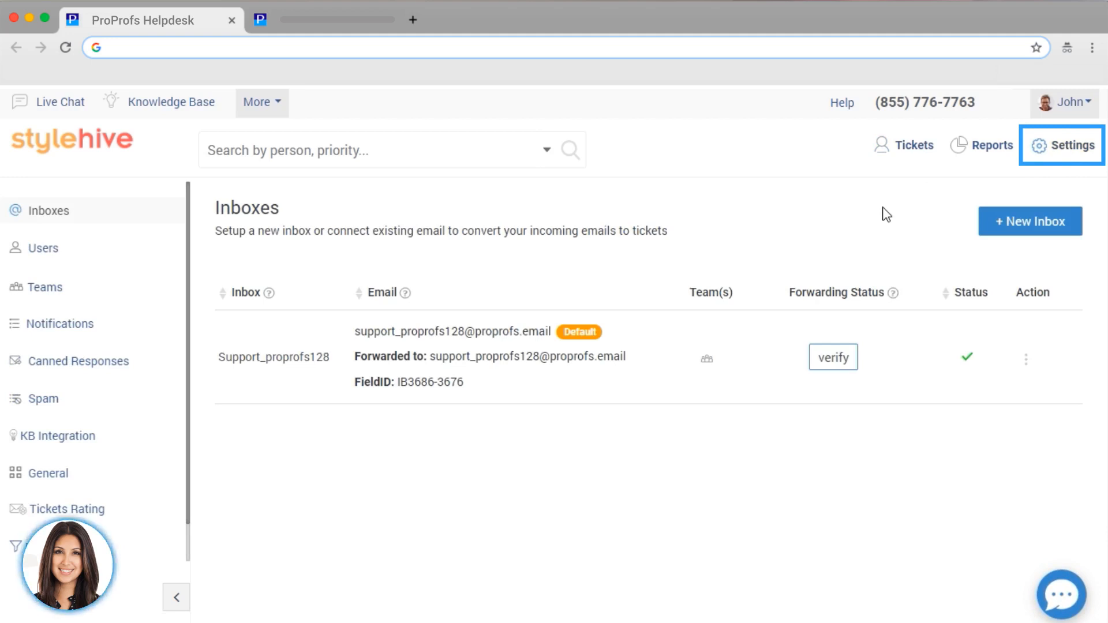
{"action": "mouse_move", "coordinate": [877, 219]}
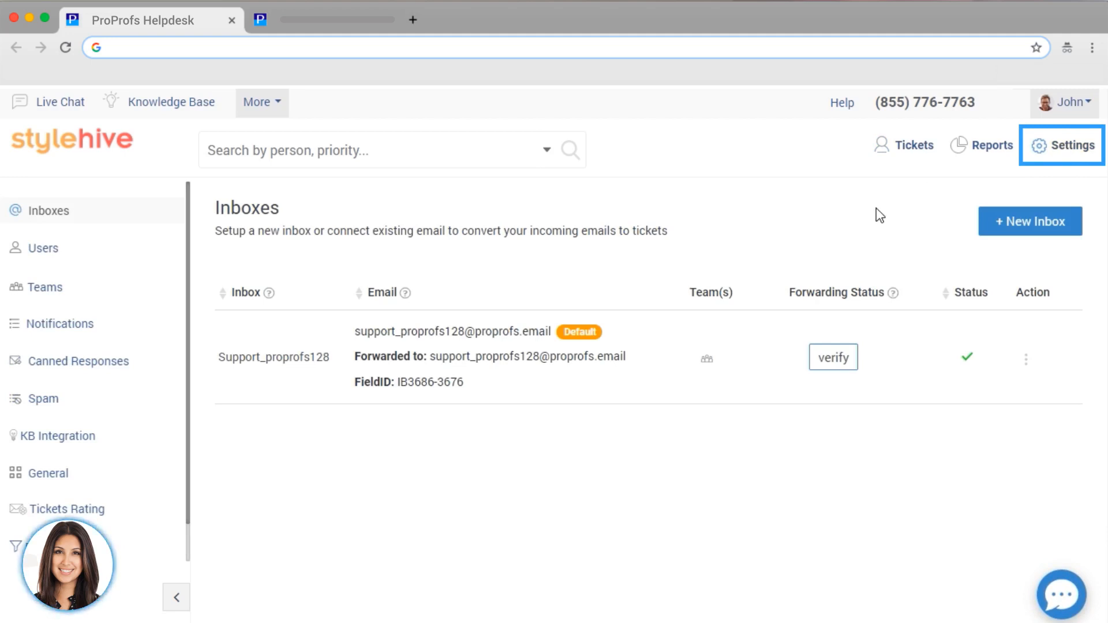
{"action": "mouse_move", "coordinate": [866, 224]}
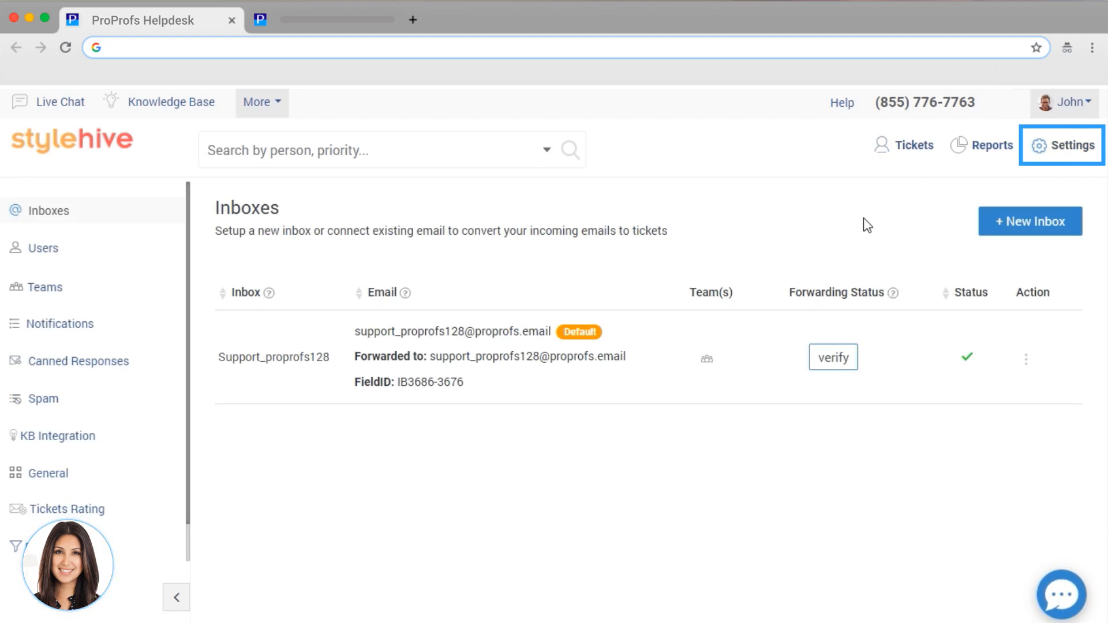
{"action": "mouse_move", "coordinate": [869, 237]}
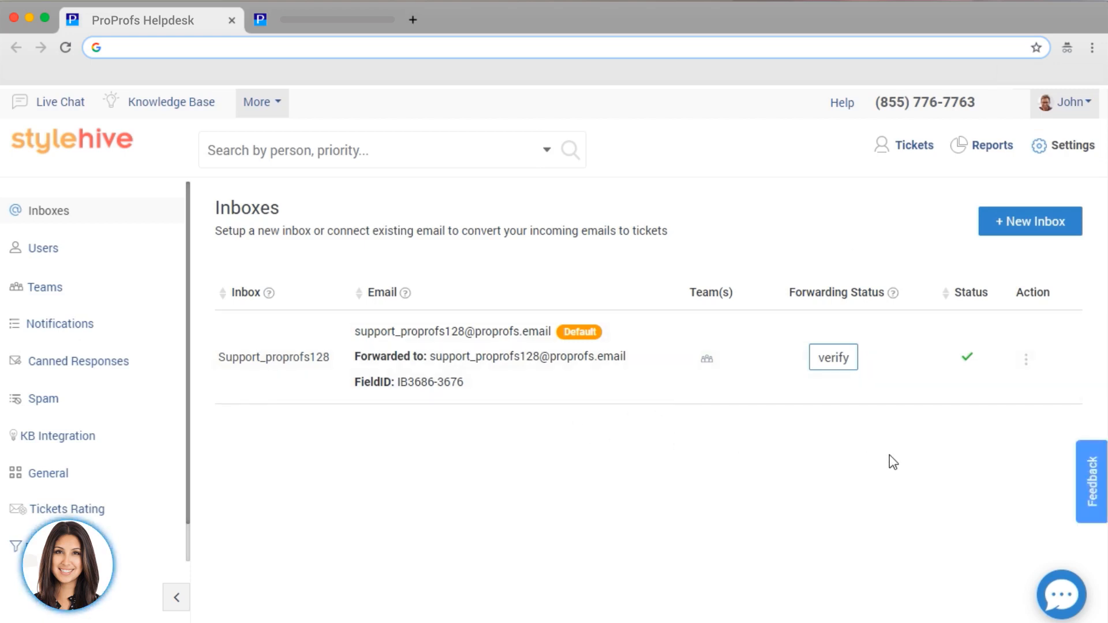
{"action": "mouse_move", "coordinate": [865, 485]}
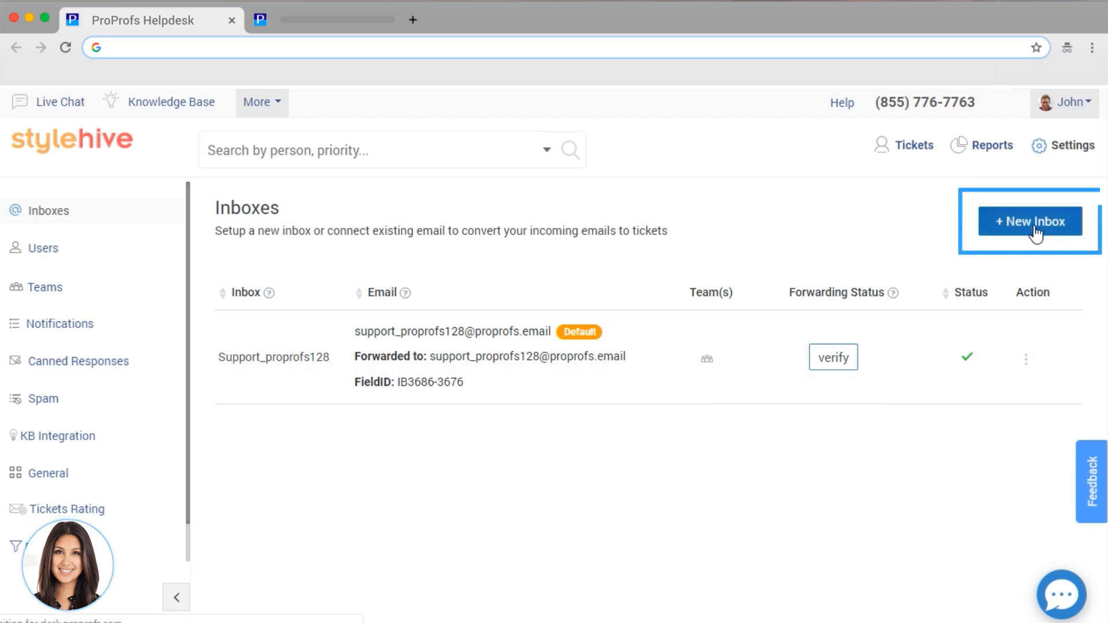
{"action": "left_click", "coordinate": [1029, 221]}
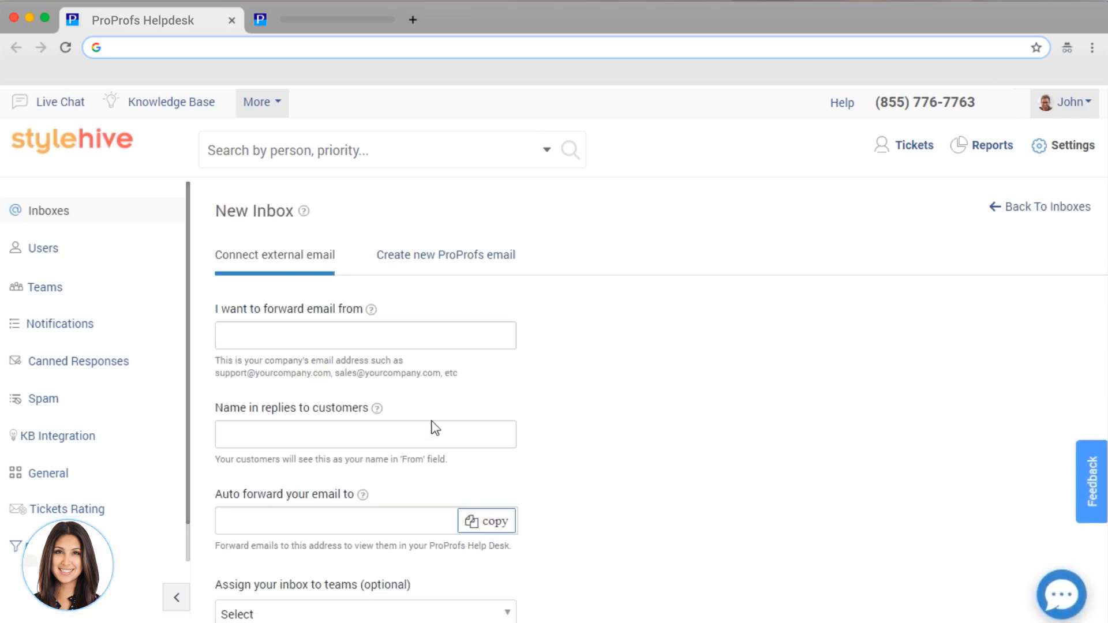
{"action": "left_click", "coordinate": [365, 434]}
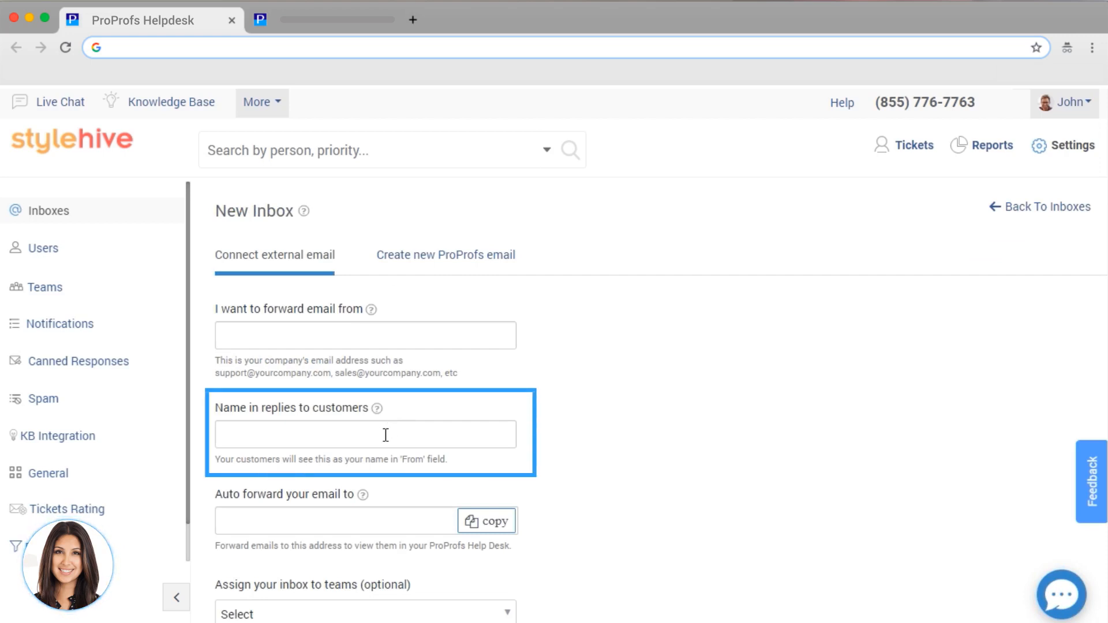
{"action": "type", "text": "Support"}
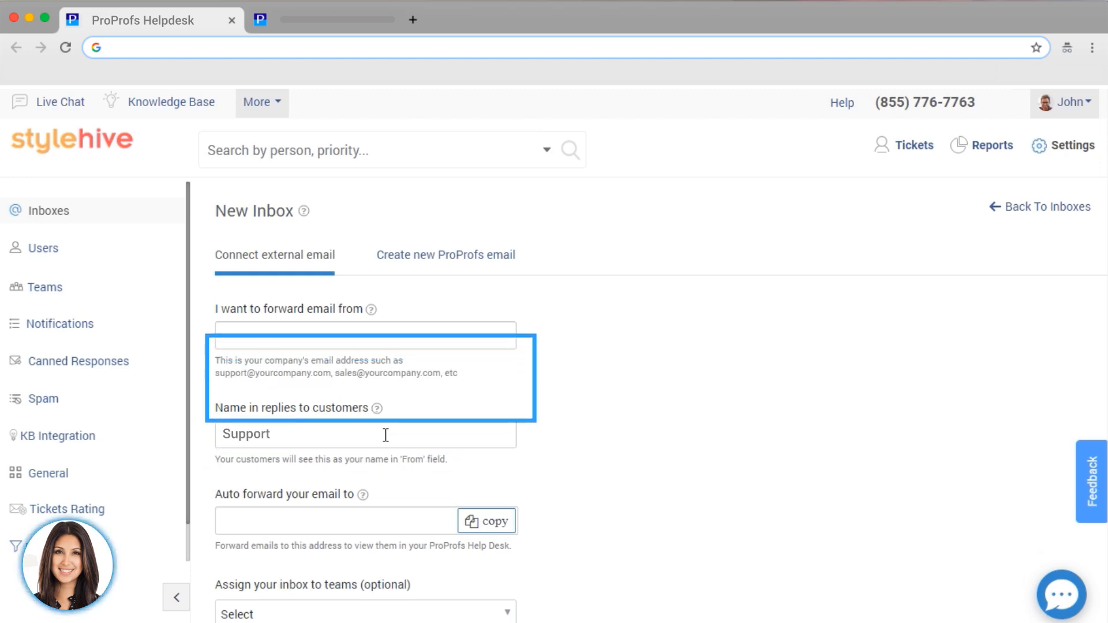
{"action": "left_click", "coordinate": [337, 335]}
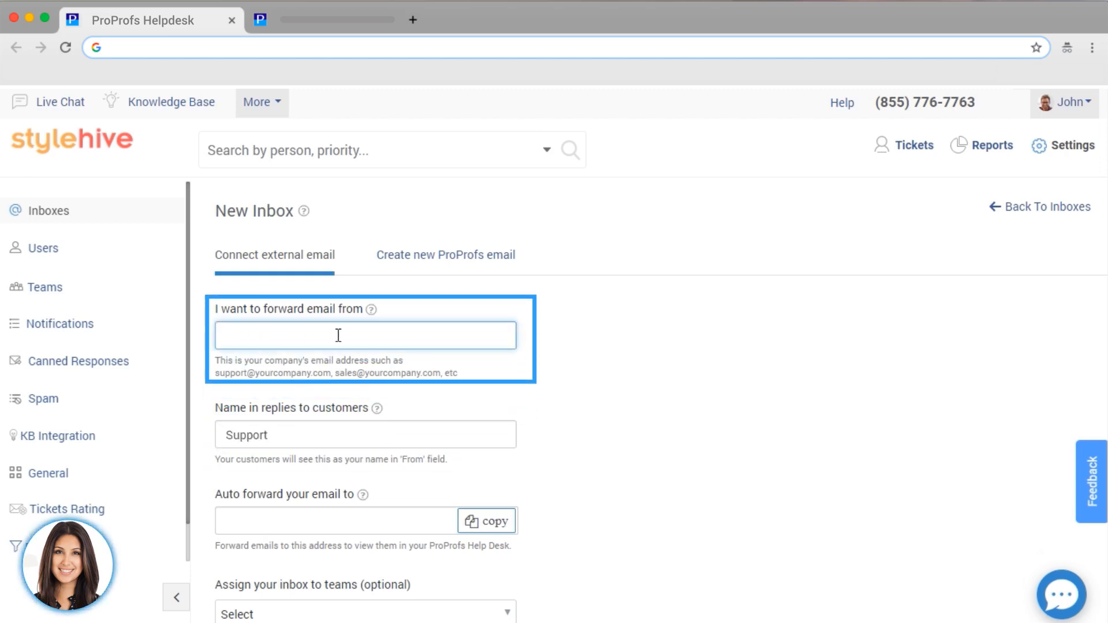
{"action": "type", "text": "support@mycompany.com"}
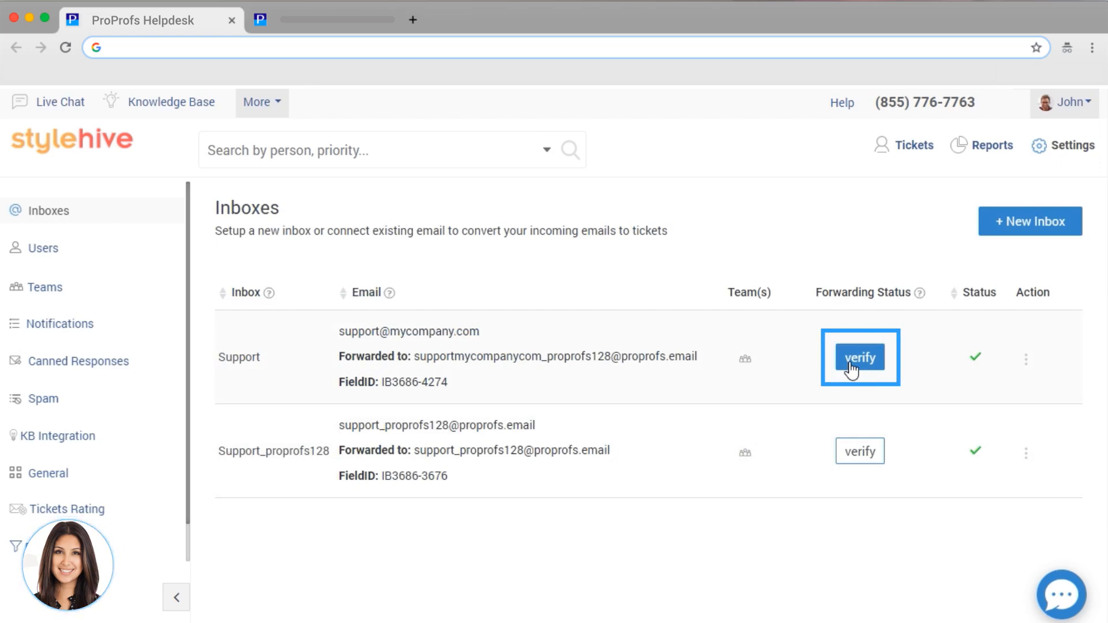
{"action": "left_click", "coordinate": [860, 358]}
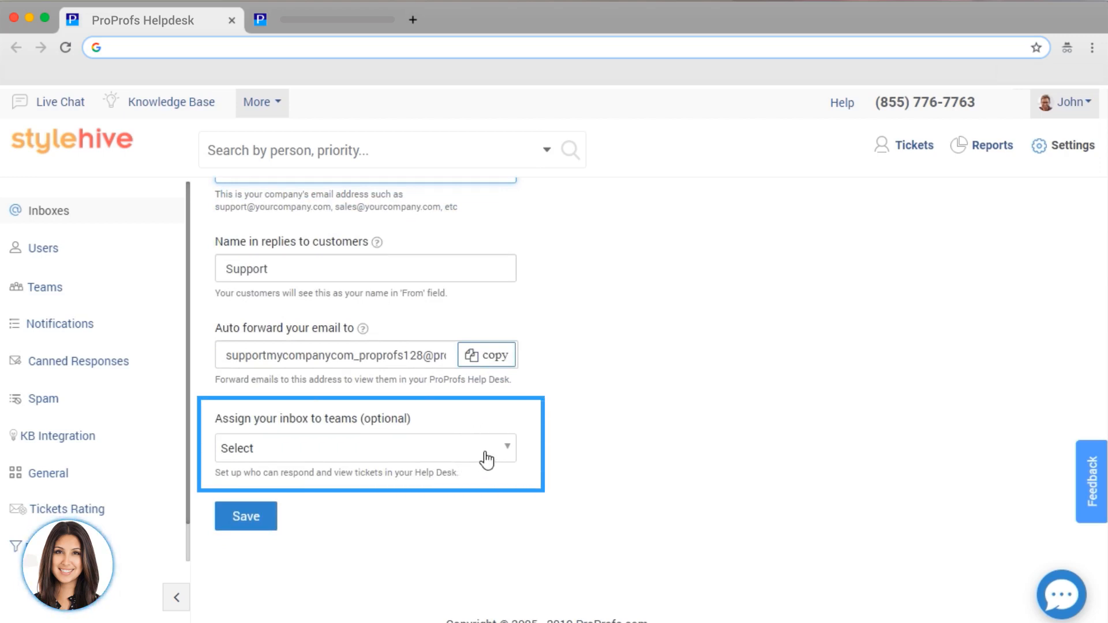
Assign the Customer Support and Developers teams, save the inbox, and add forwarding in the mail account
{"action": "left_click", "coordinate": [364, 448]}
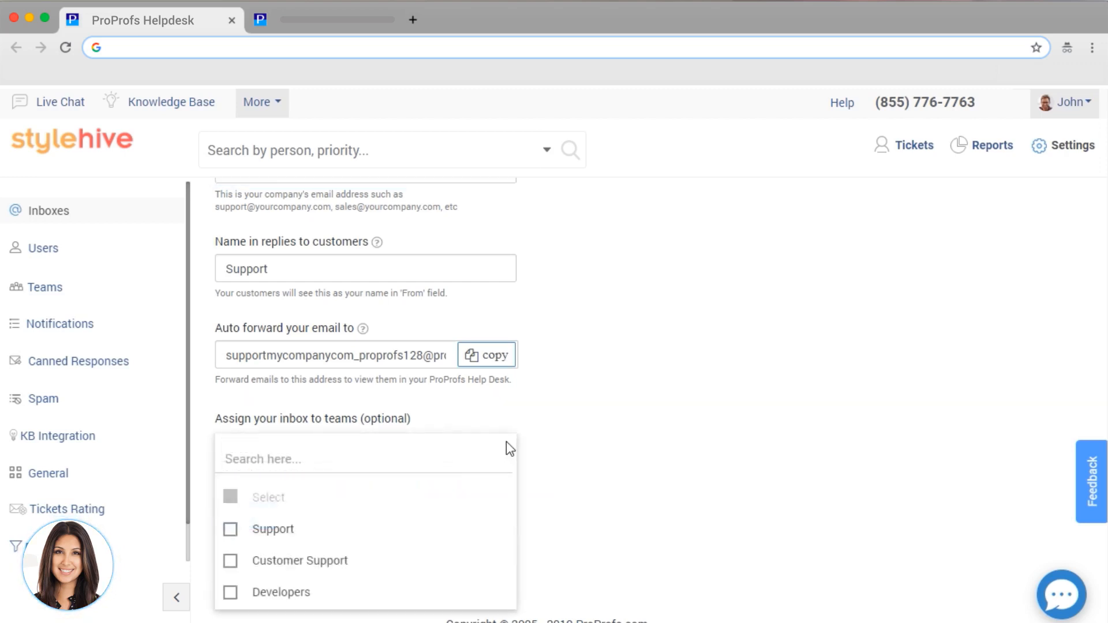
{"action": "left_click", "coordinate": [232, 592]}
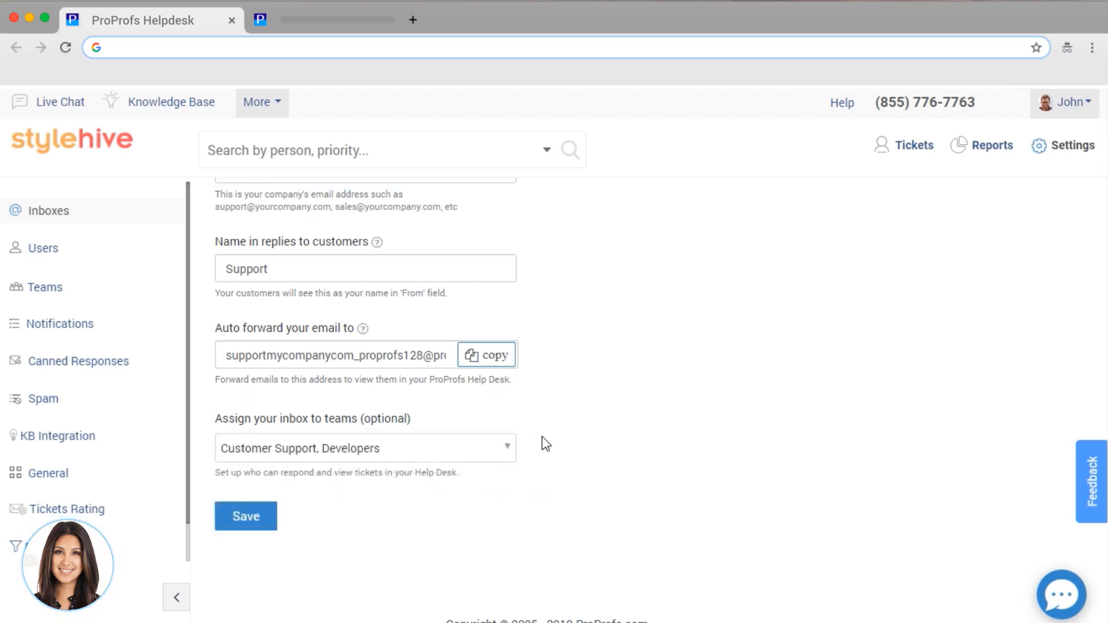
{"action": "left_click", "coordinate": [244, 516]}
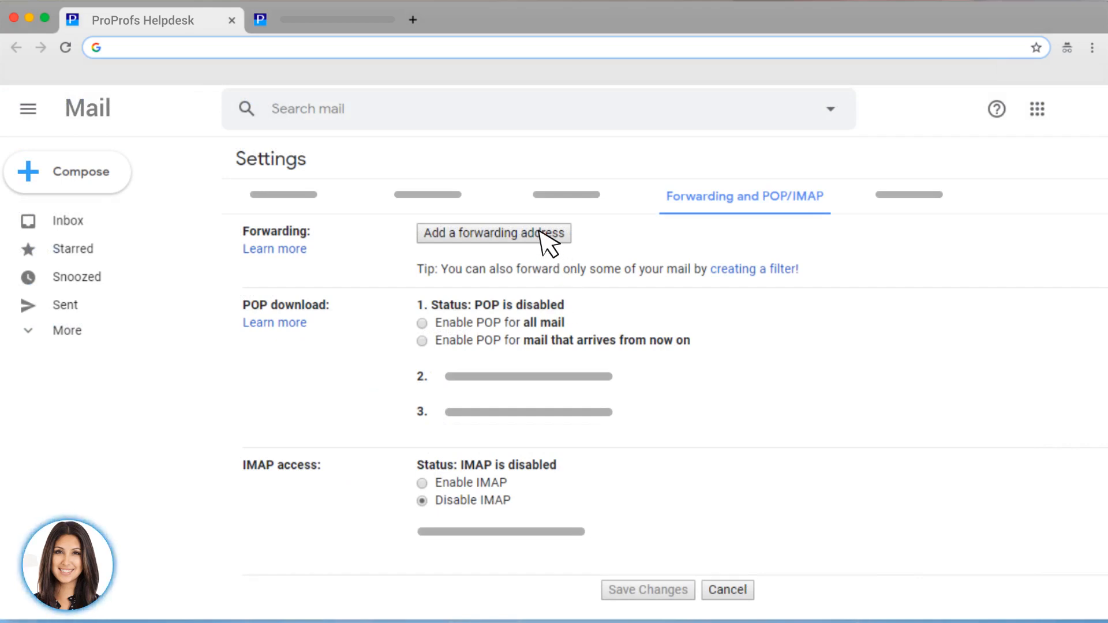
{"action": "left_click", "coordinate": [494, 233]}
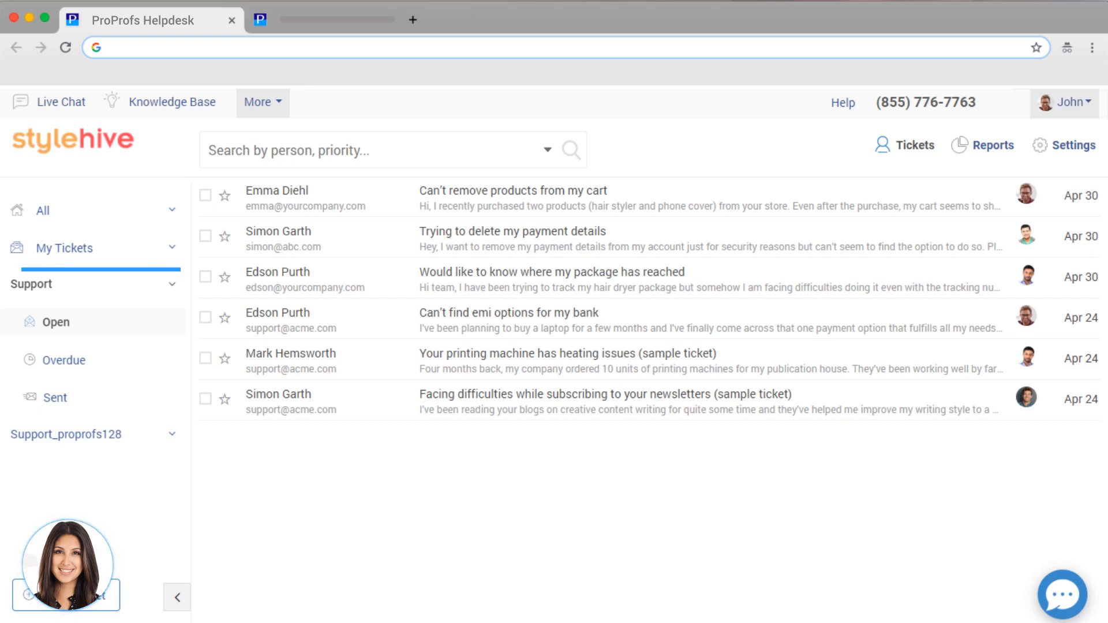
View the Support inbox tickets, then the All view with 13 open tickets
{"action": "left_click", "coordinate": [92, 284]}
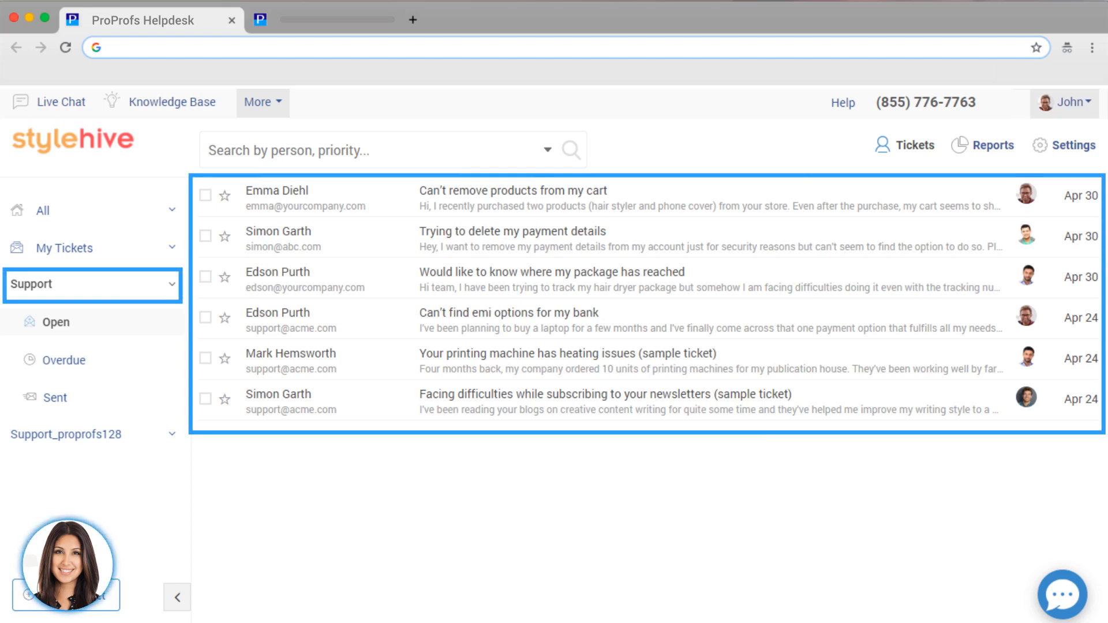
{"action": "mouse_move", "coordinate": [70, 256]}
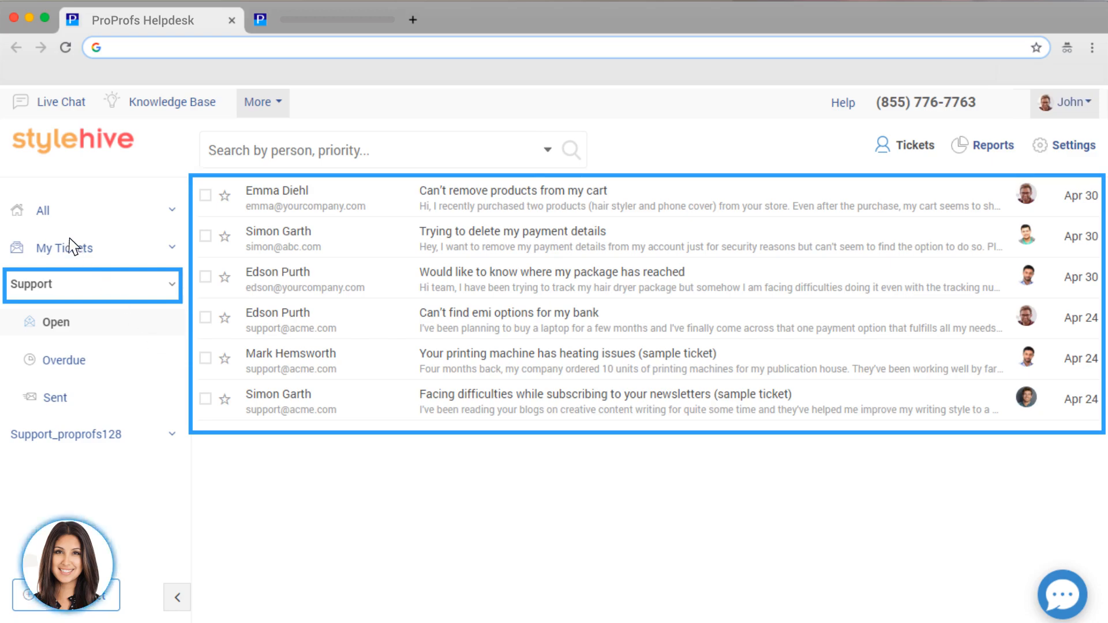
{"action": "left_click", "coordinate": [41, 210]}
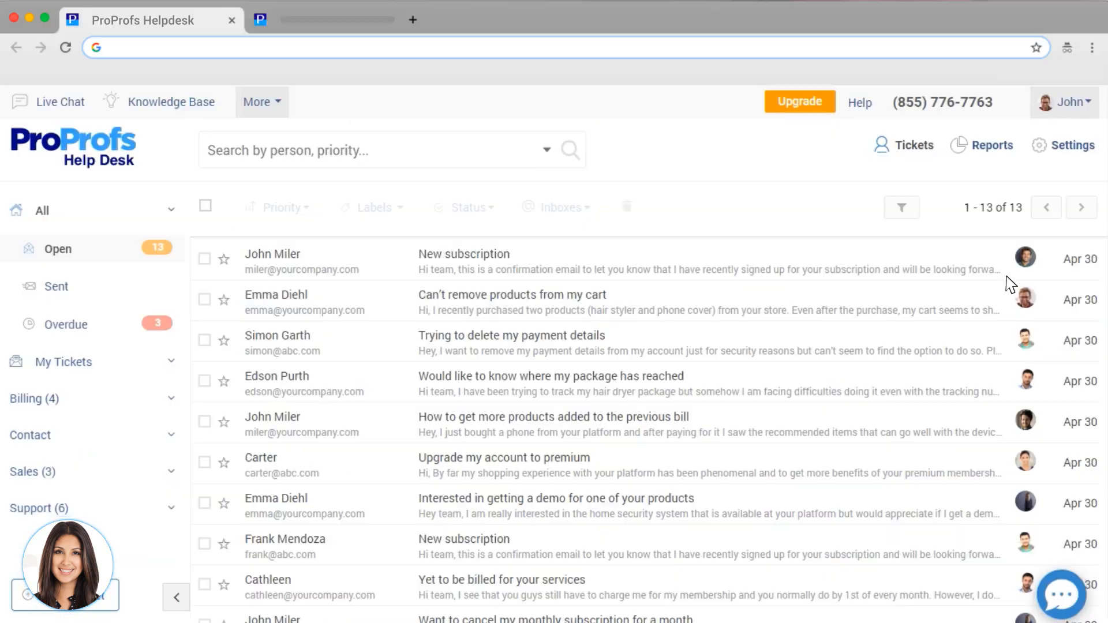
{"action": "left_click", "coordinate": [1073, 146]}
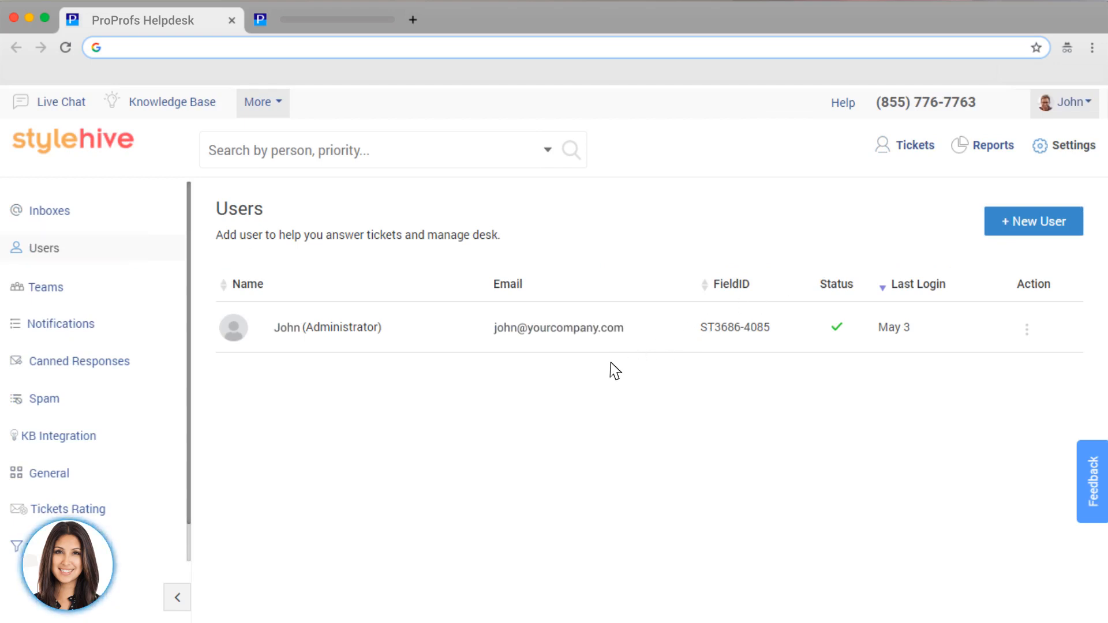
{"action": "mouse_move", "coordinate": [945, 261]}
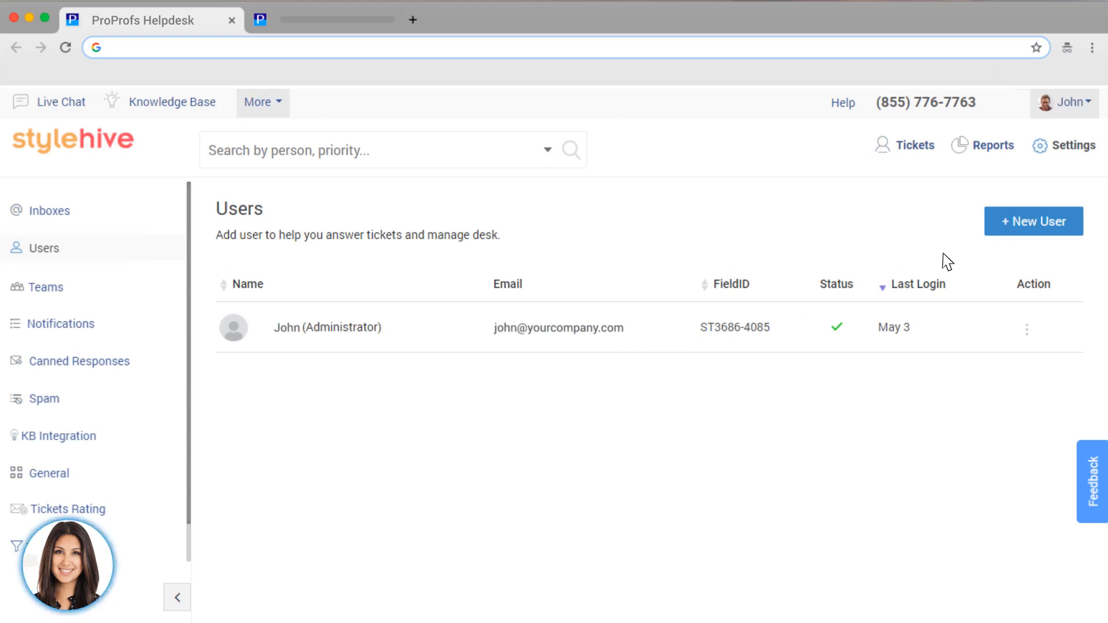
{"action": "left_click", "coordinate": [1033, 221]}
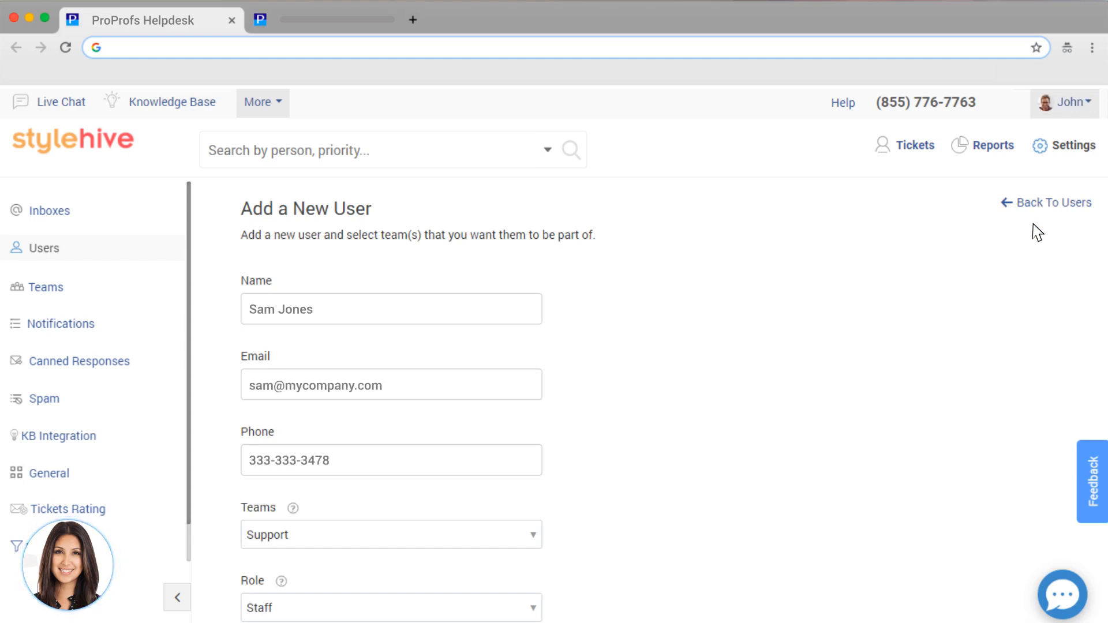
{"action": "scroll", "scroll_direction": "down", "scroll_amount": 3}
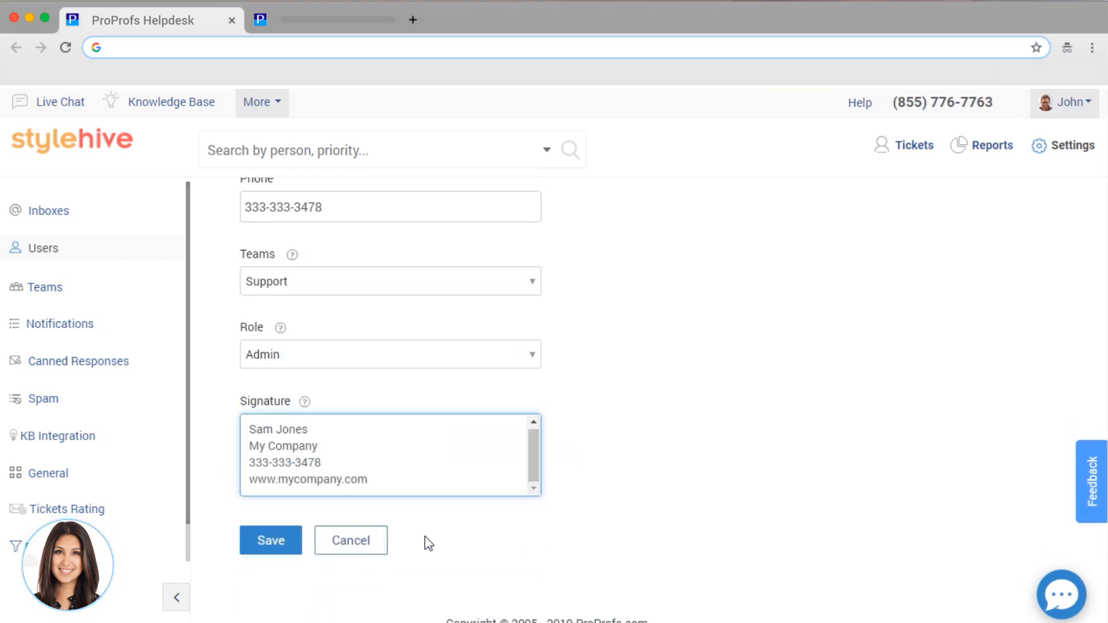
{"action": "left_click", "coordinate": [270, 540]}
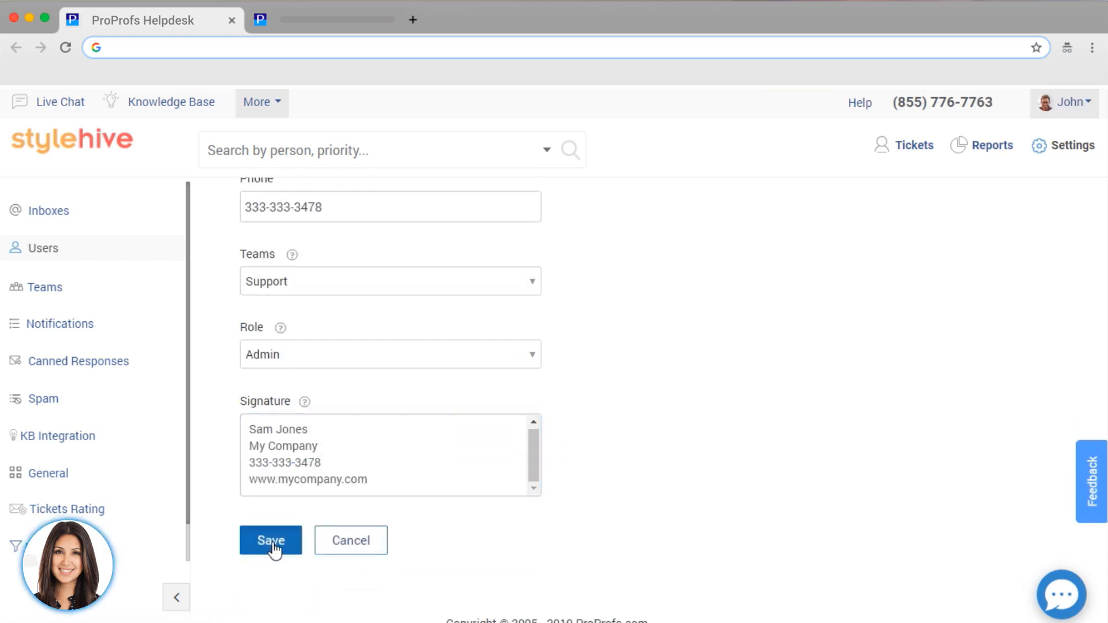
{"action": "left_click", "coordinate": [271, 540]}
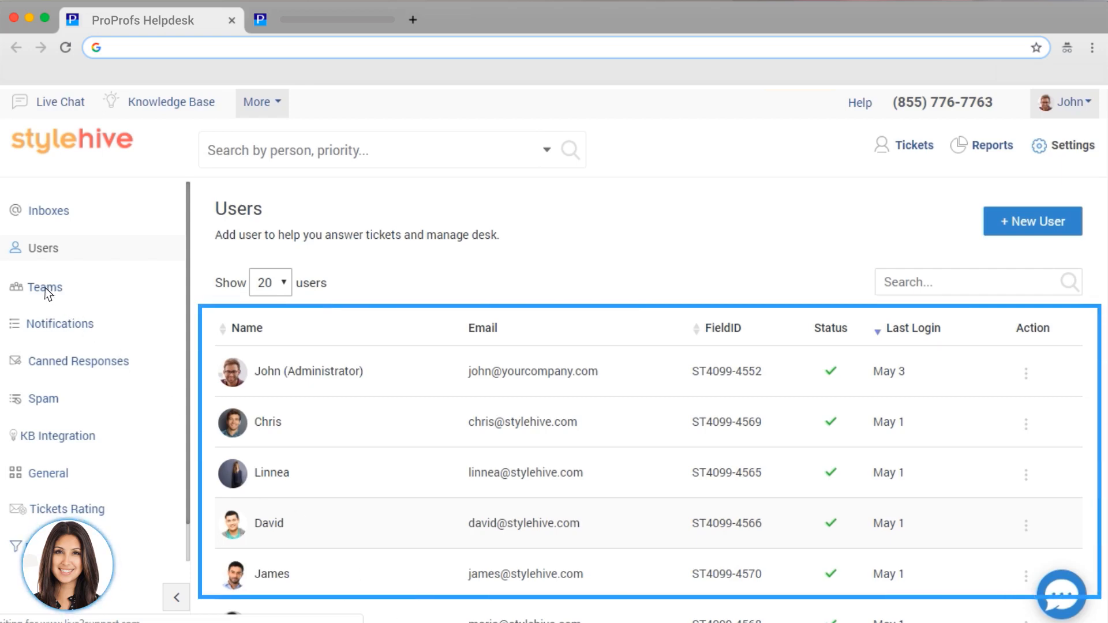
Create an Accounts Receivable team with seven users from the Teams list
{"action": "left_click", "coordinate": [44, 287]}
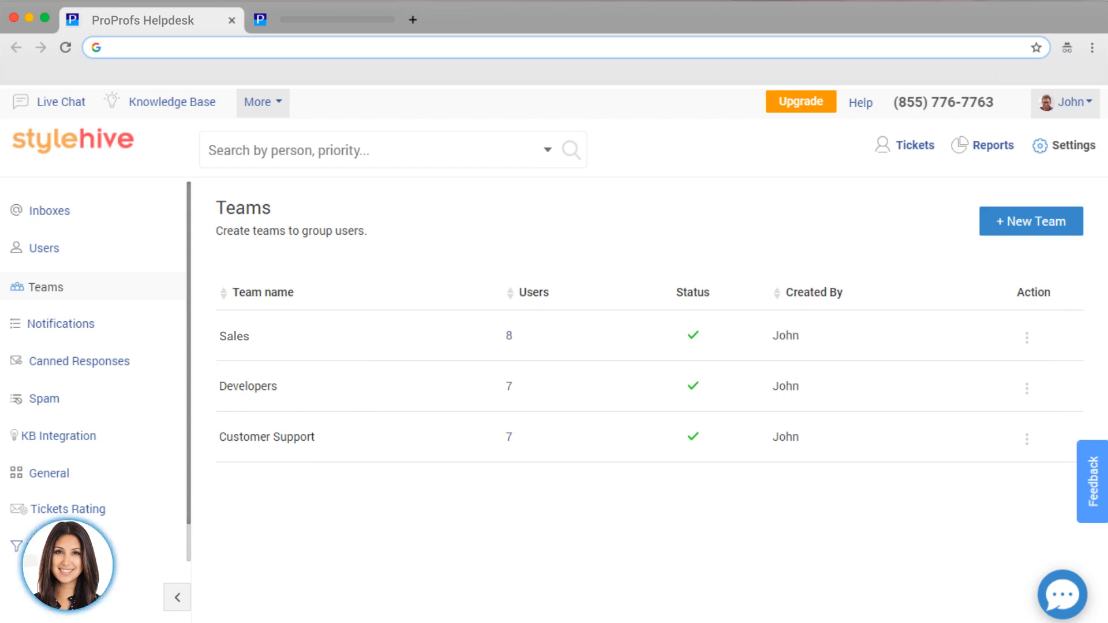
{"action": "mouse_move", "coordinate": [1041, 233]}
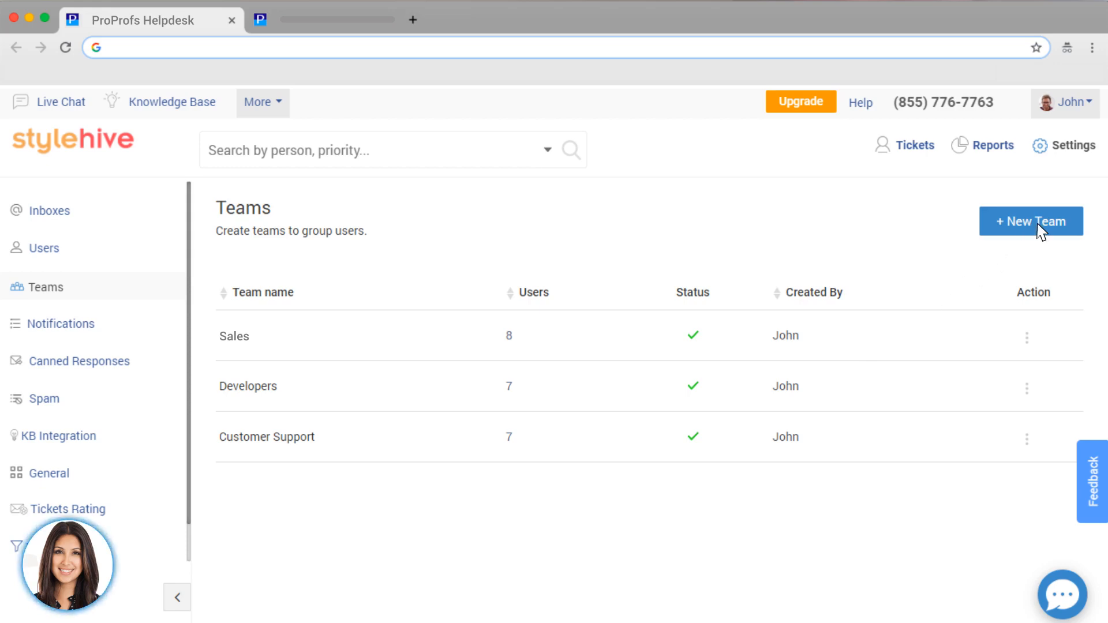
{"action": "left_click", "coordinate": [1032, 221]}
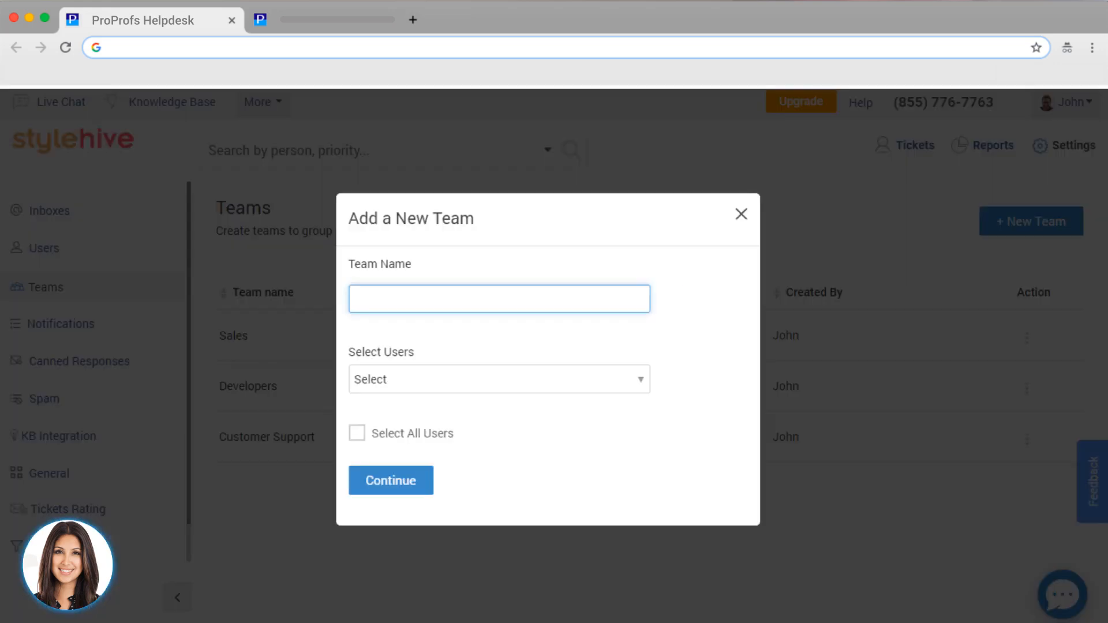
{"action": "left_click", "coordinate": [498, 378]}
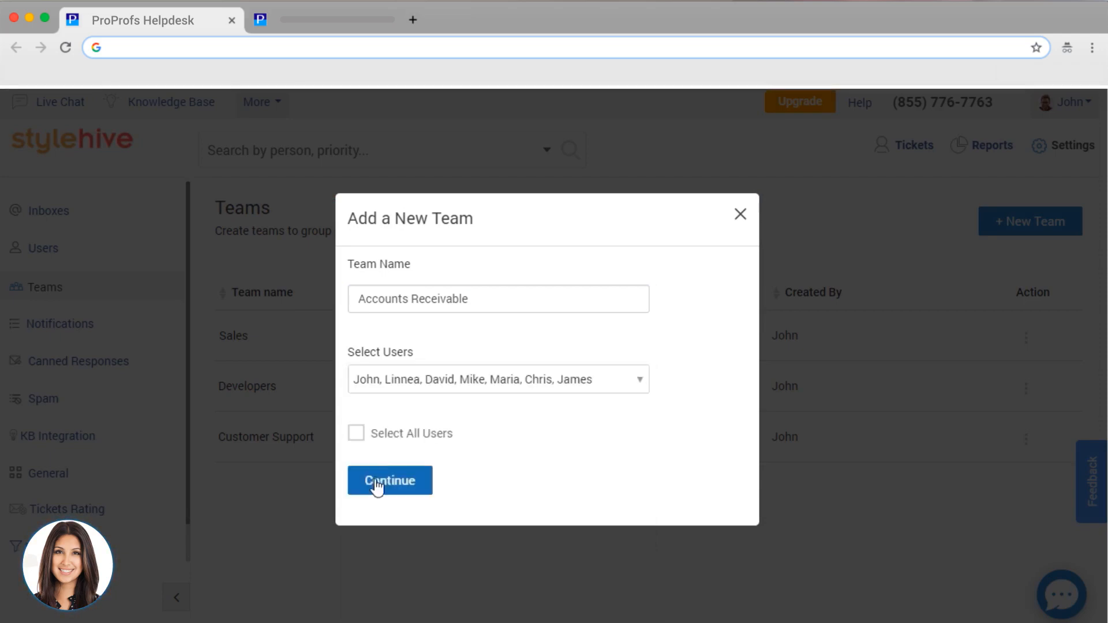
{"action": "left_click", "coordinate": [390, 480]}
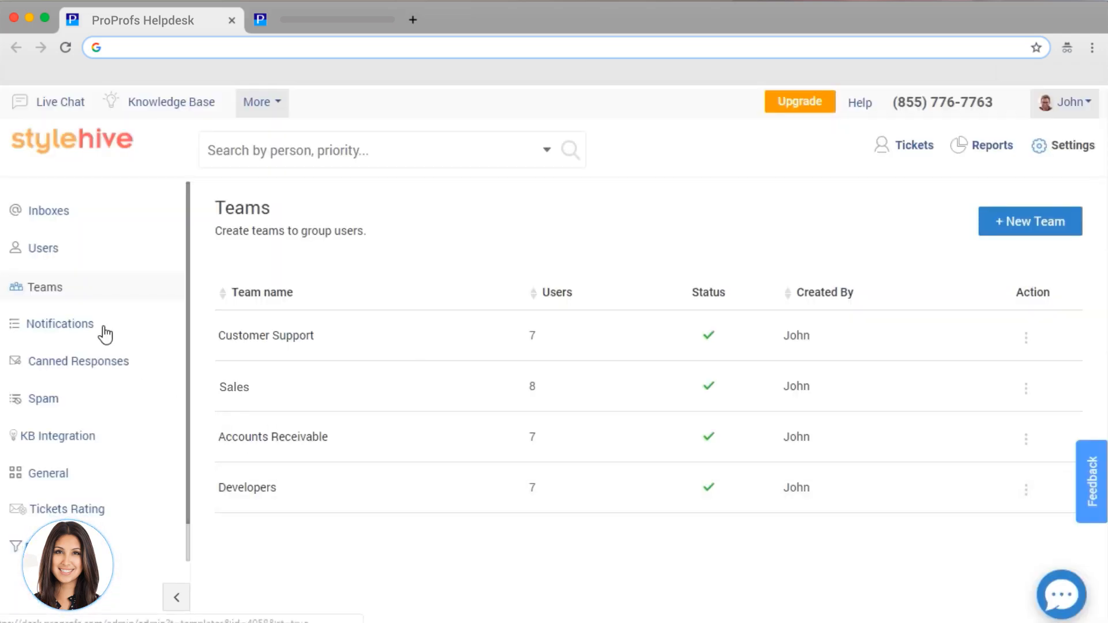
Expand the Auto-Response to Customer on New Ticket Creation template under Notifications
{"action": "left_click", "coordinate": [60, 323]}
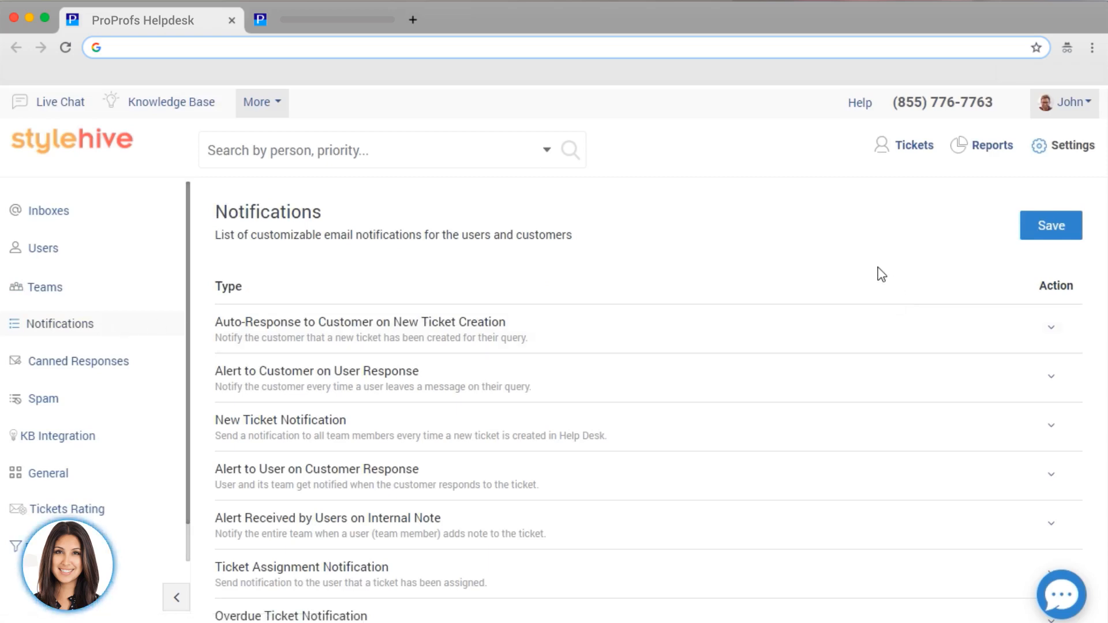
{"action": "scroll", "scroll_direction": "down", "scroll_amount": 3}
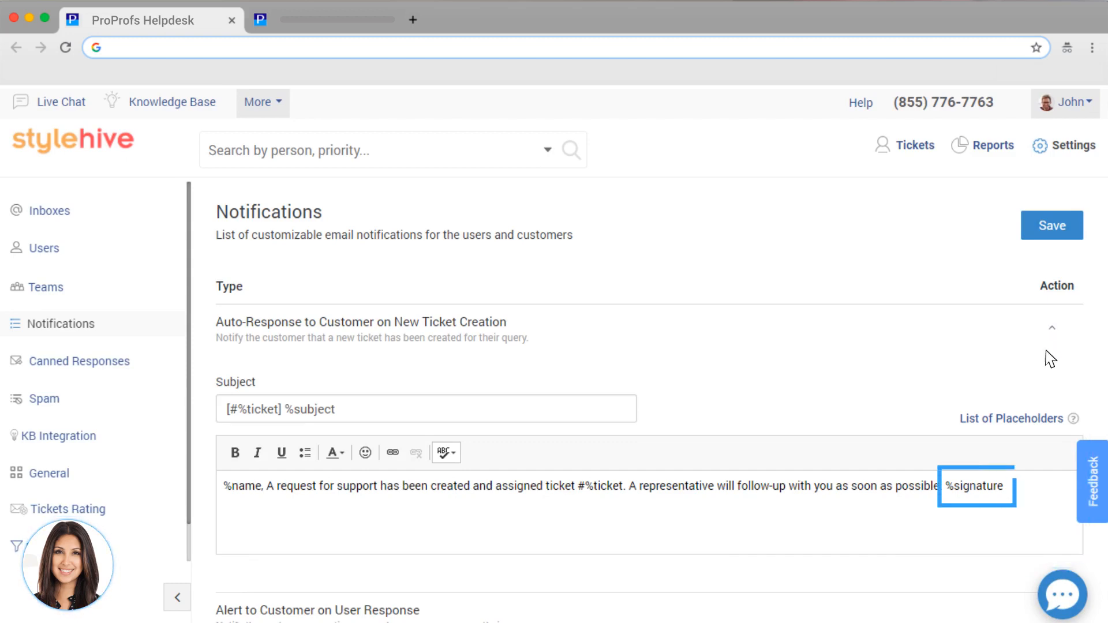
{"action": "mouse_move", "coordinate": [1032, 428]}
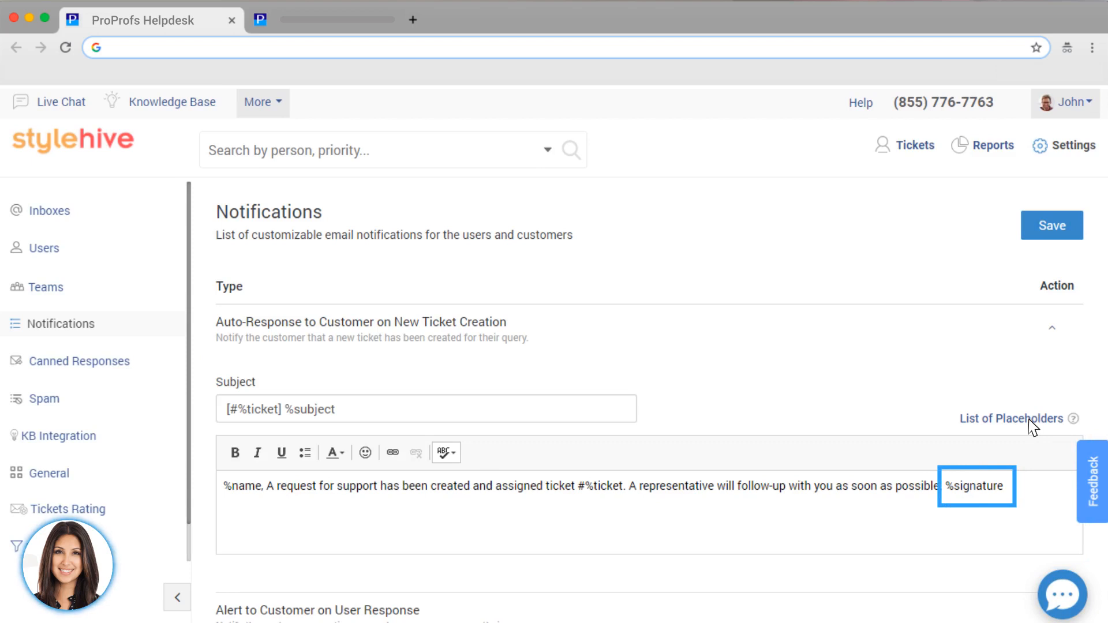
{"action": "mouse_move", "coordinate": [106, 368]}
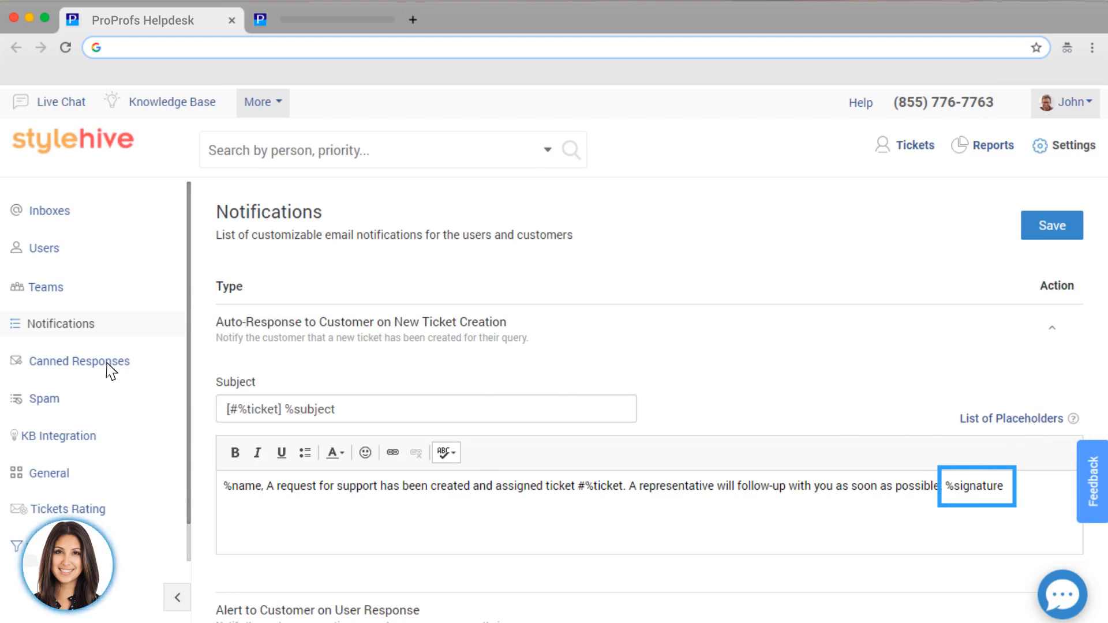
Create a canned response titled 'How to Set Up Features' for the Support inbox
{"action": "left_click", "coordinate": [78, 361]}
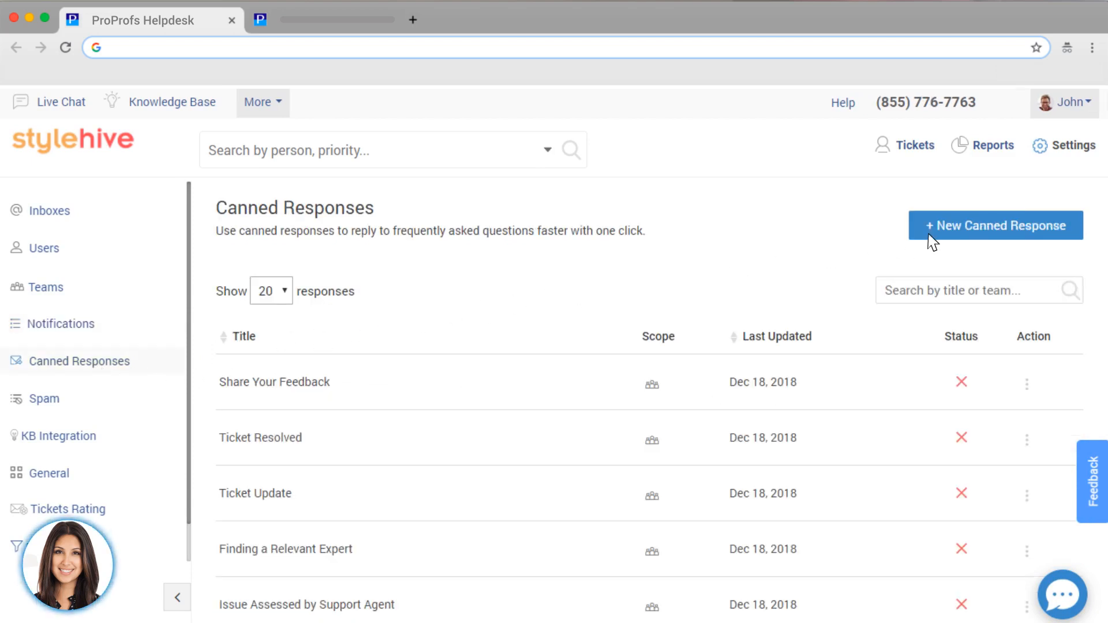
{"action": "left_click", "coordinate": [995, 226]}
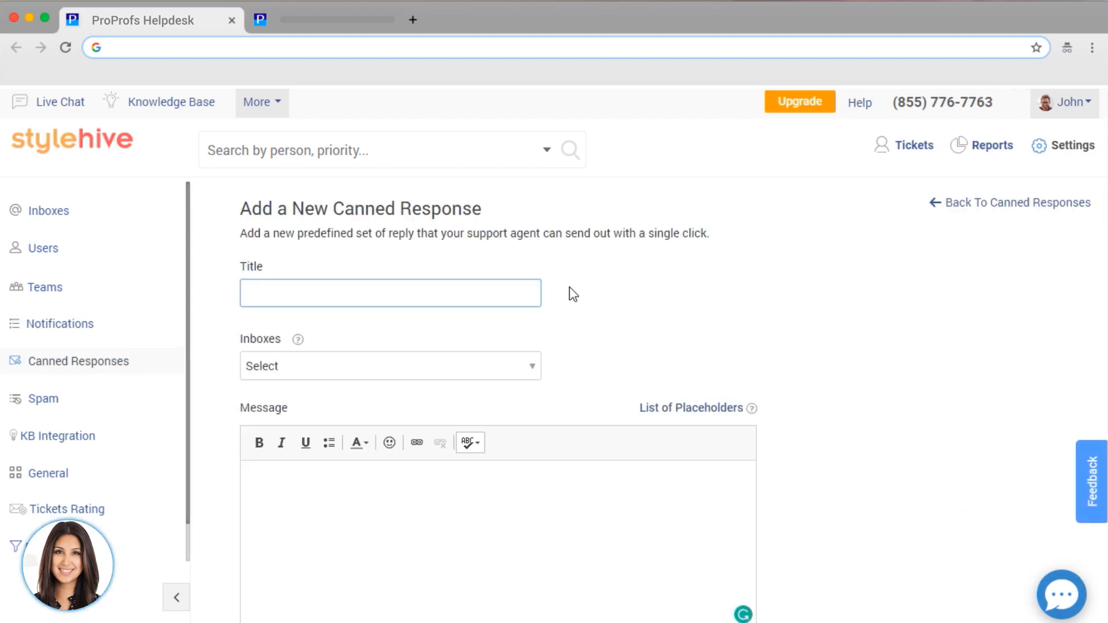
{"action": "type", "text": "How to Set Up Features"}
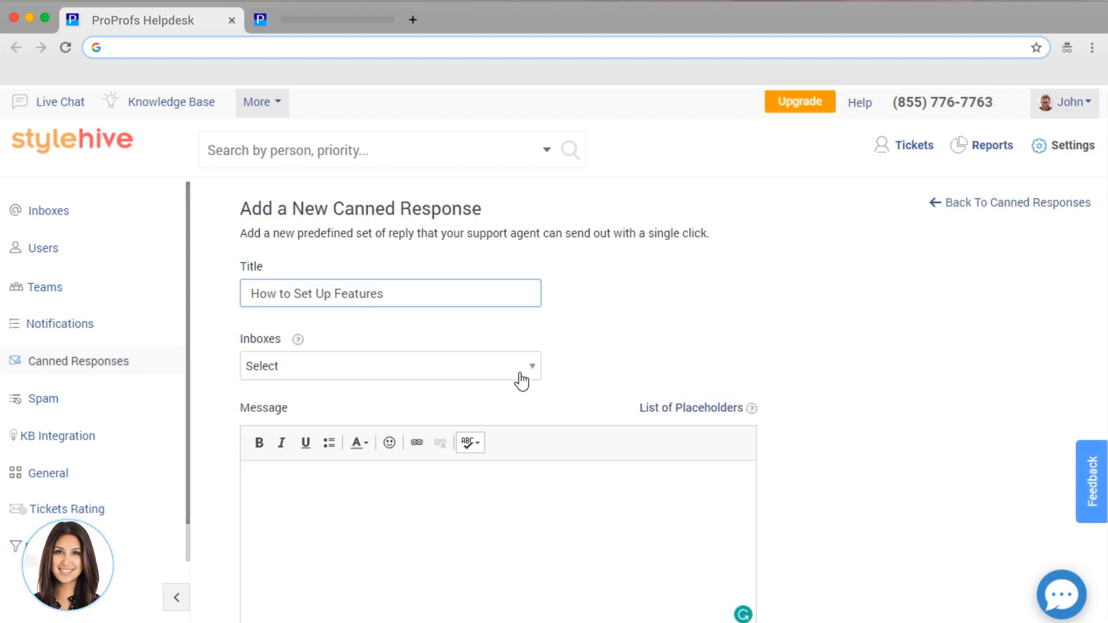
{"action": "left_click", "coordinate": [391, 367]}
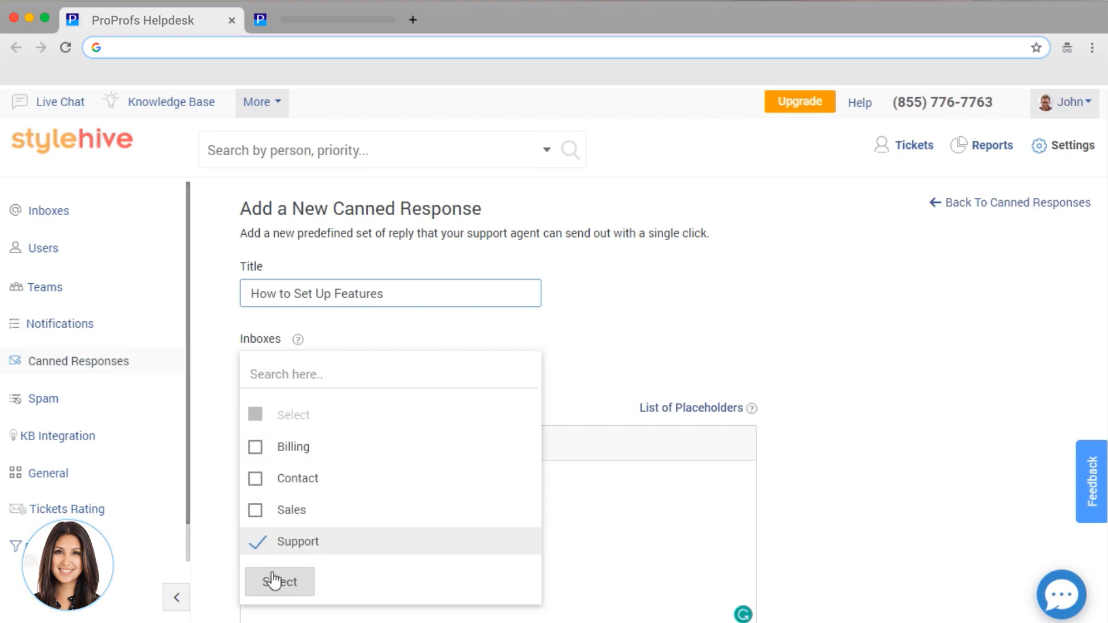
{"action": "left_click", "coordinate": [278, 582]}
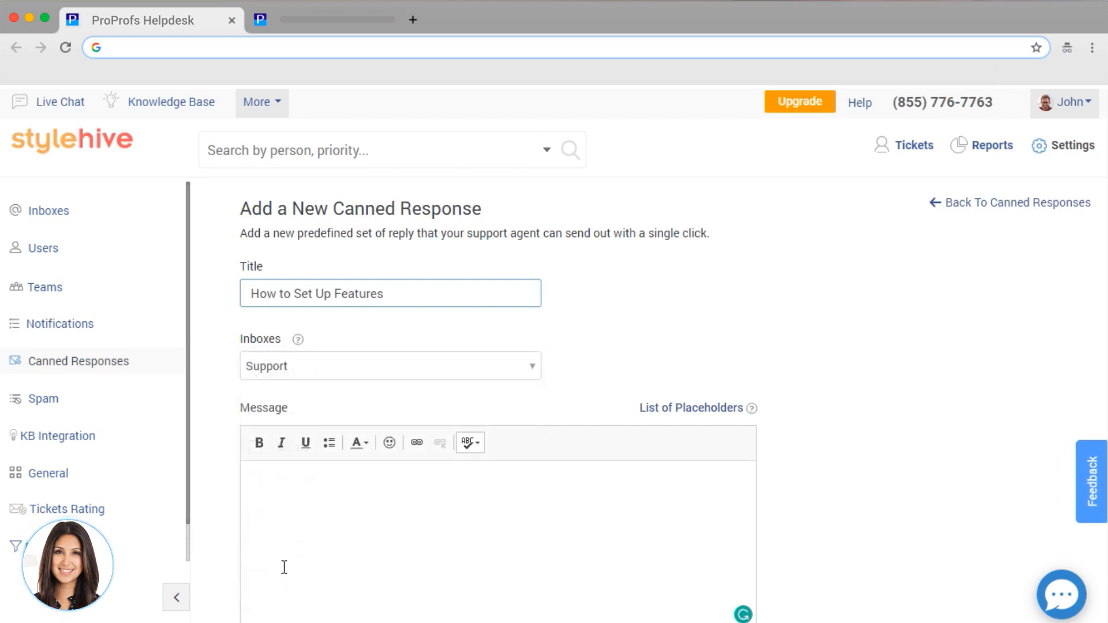
Paste the message text into the canned response body
{"action": "right_click", "coordinate": [293, 404]}
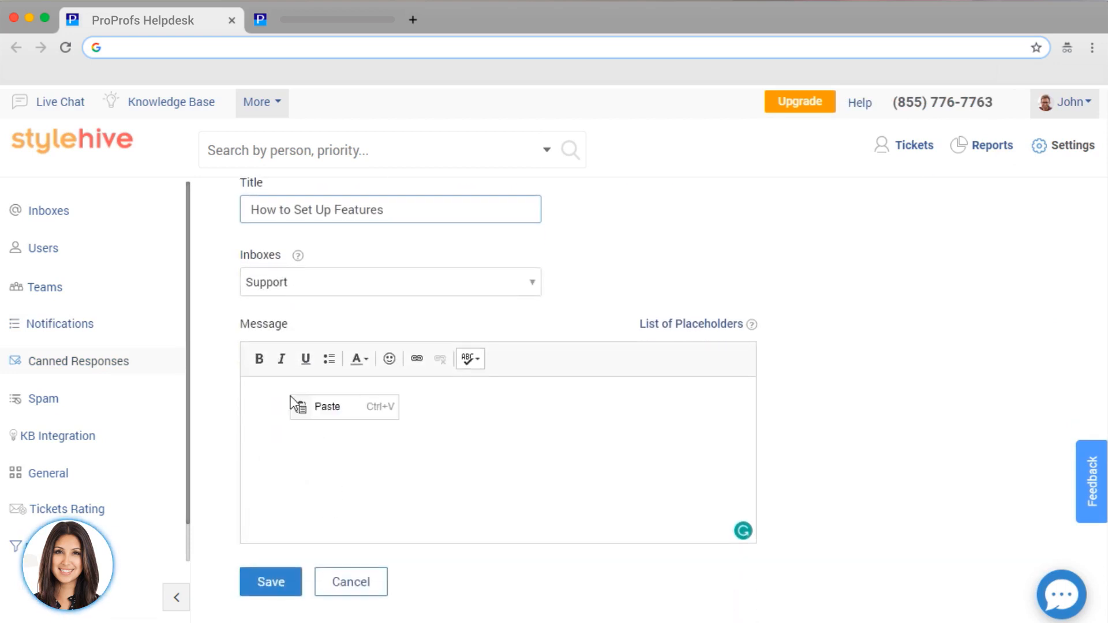
{"action": "left_click", "coordinate": [327, 406]}
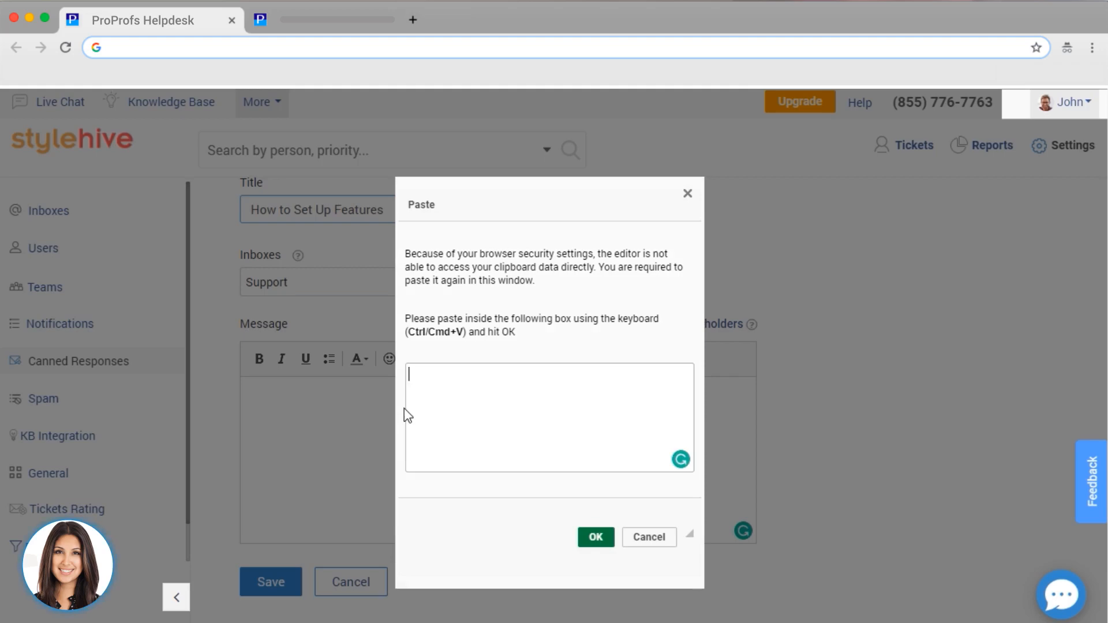
{"action": "left_click", "coordinate": [595, 536]}
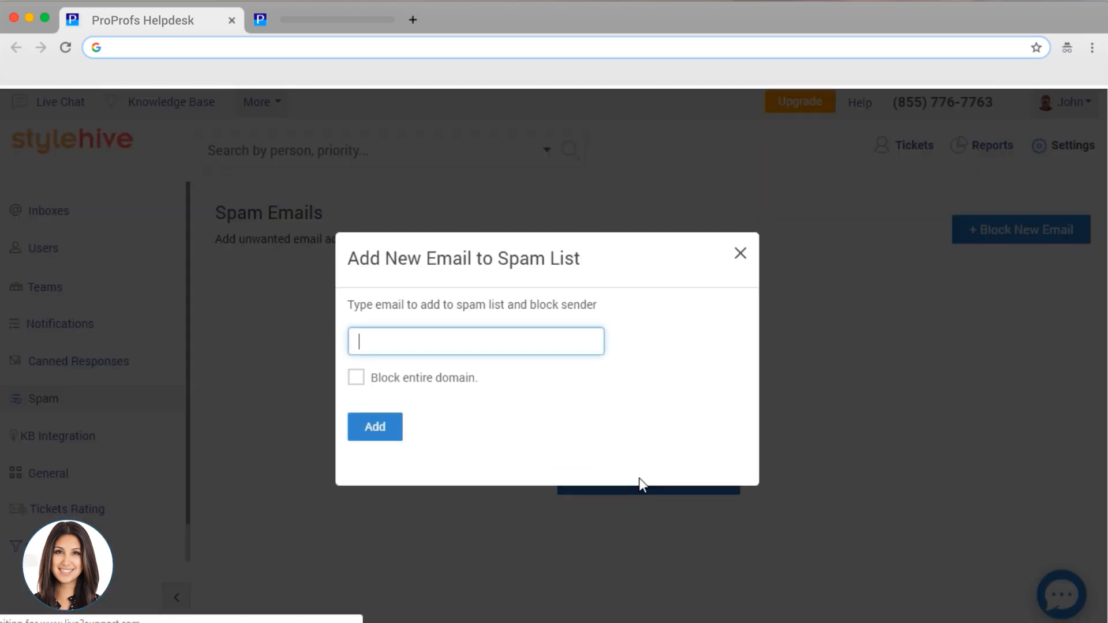
{"action": "left_click", "coordinate": [374, 427]}
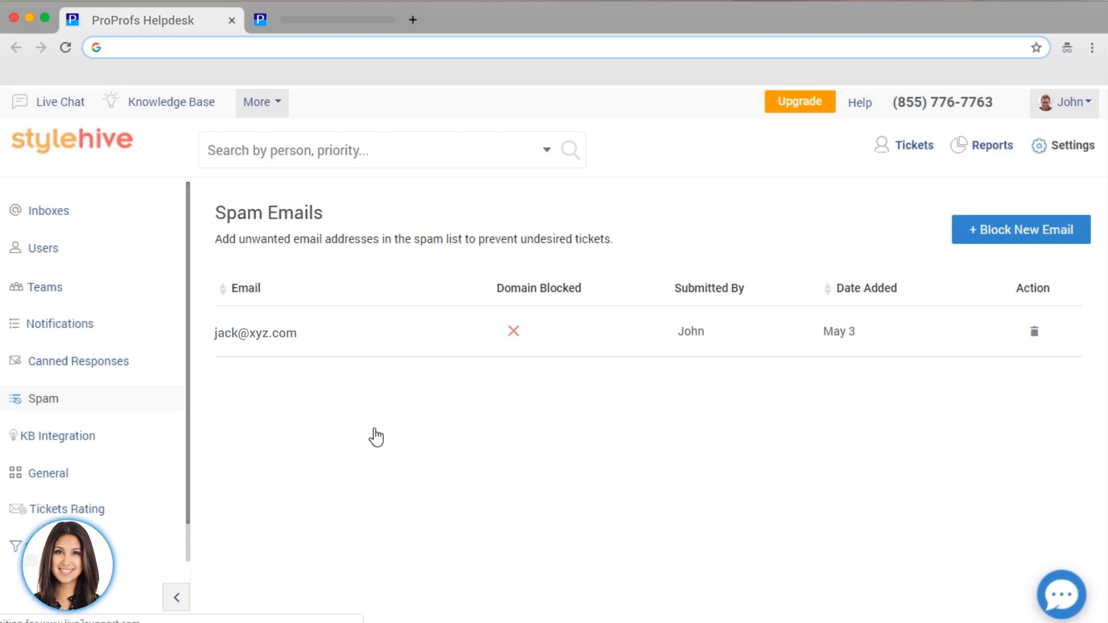
{"action": "left_click", "coordinate": [45, 473]}
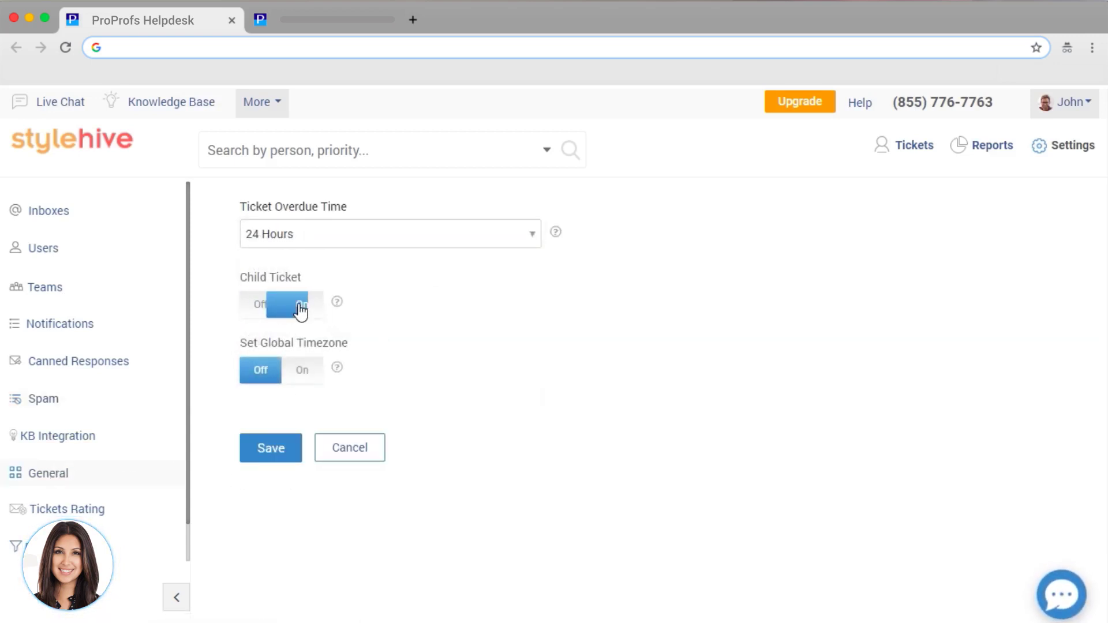
Switch Child Ticket to Off and Set Global Timezone to On
{"action": "left_click", "coordinate": [302, 369]}
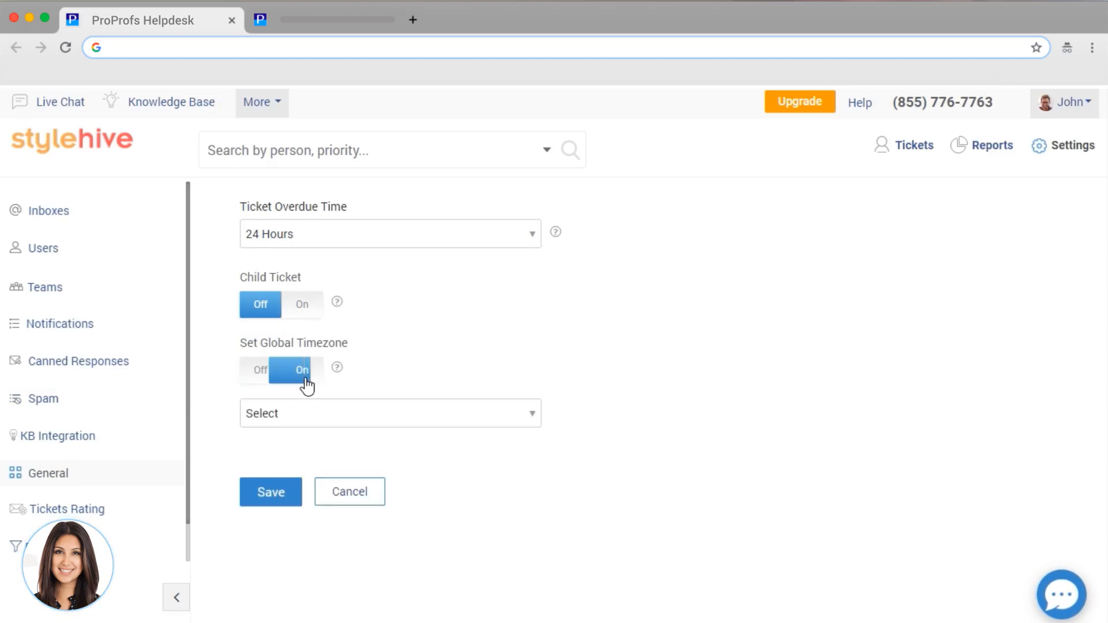
{"action": "left_click", "coordinate": [390, 413]}
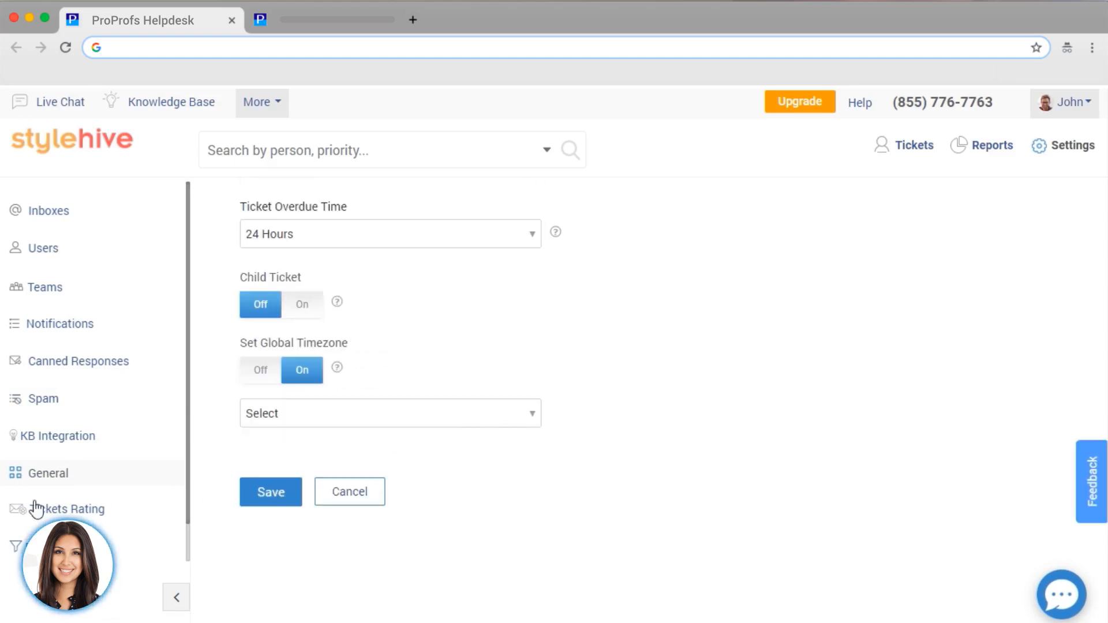
Review the Tickets Rating survey timing, then show the empty Filters page
{"action": "left_click", "coordinate": [64, 509]}
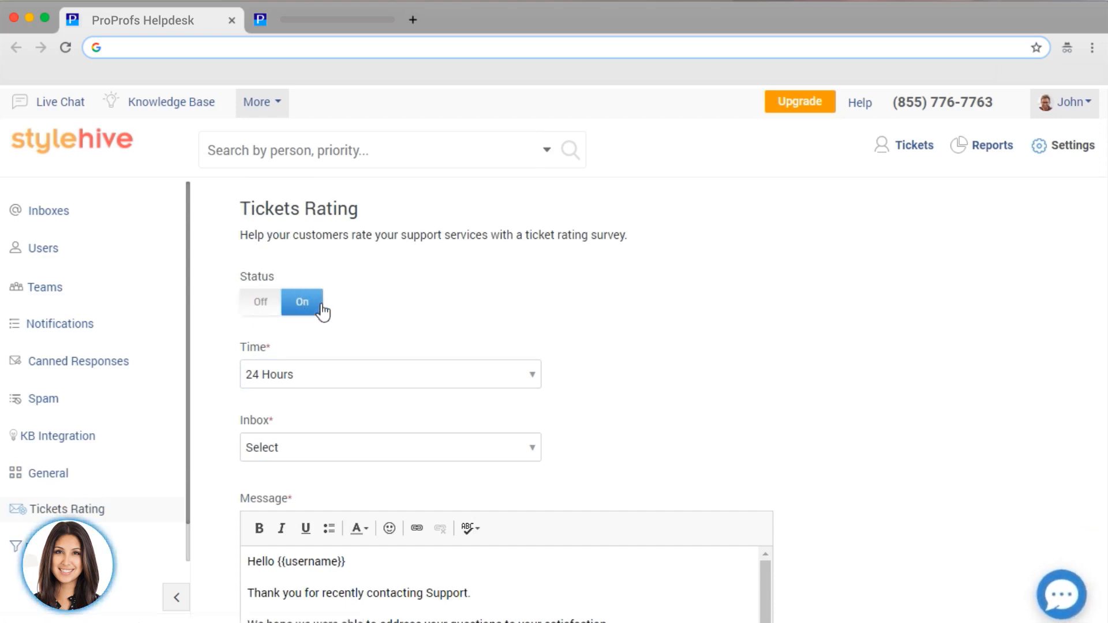
{"action": "mouse_move", "coordinate": [354, 381]}
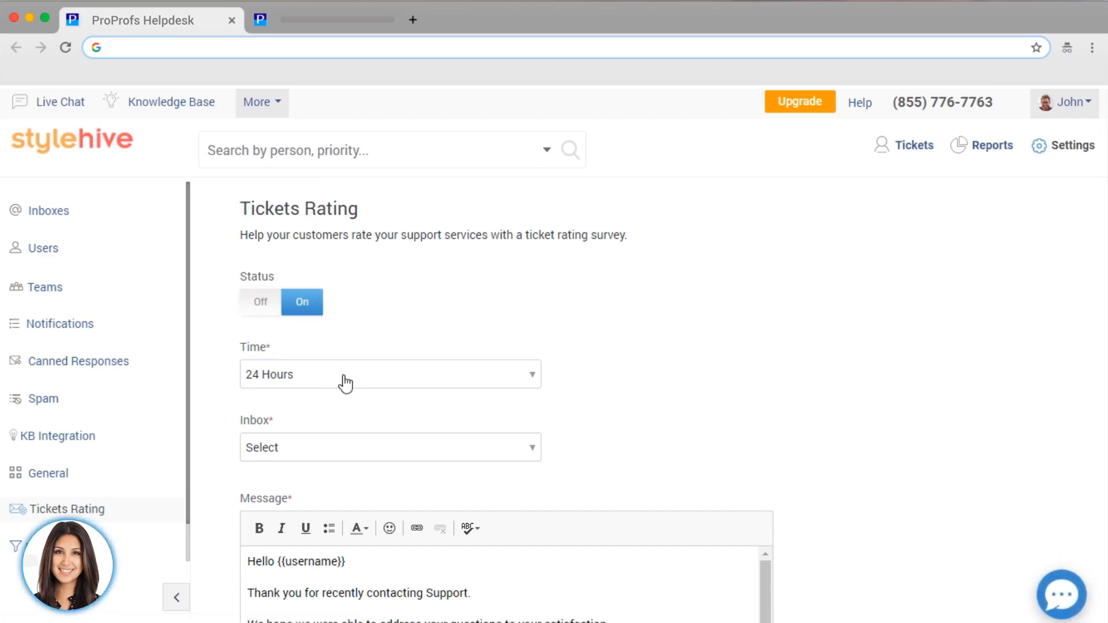
{"action": "left_click", "coordinate": [389, 448]}
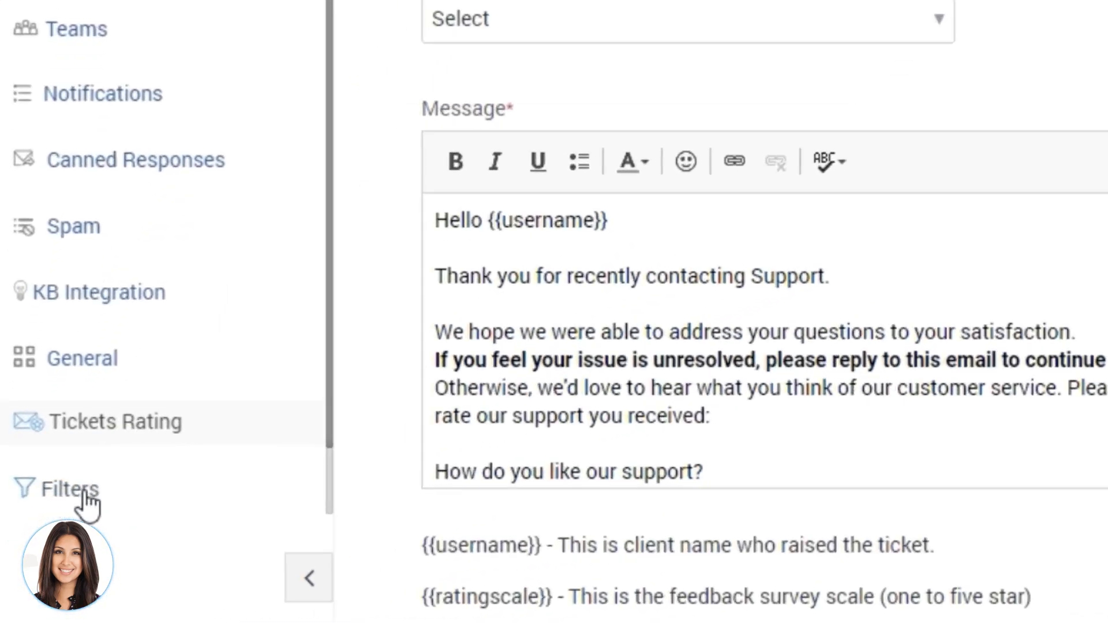
{"action": "left_click", "coordinate": [65, 492]}
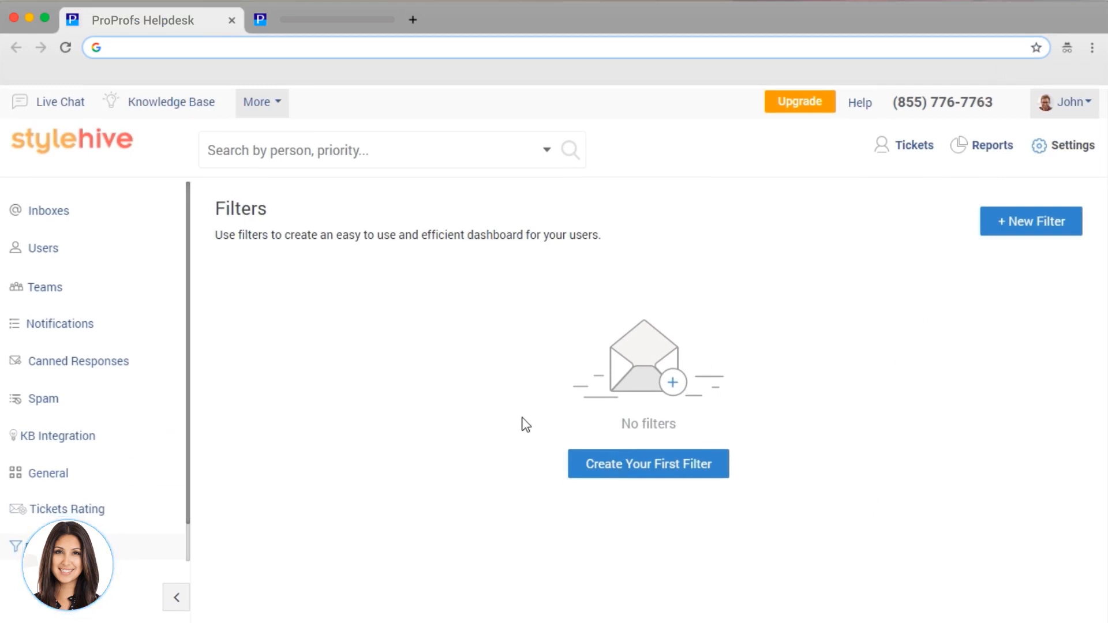
{"action": "mouse_move", "coordinate": [508, 452]}
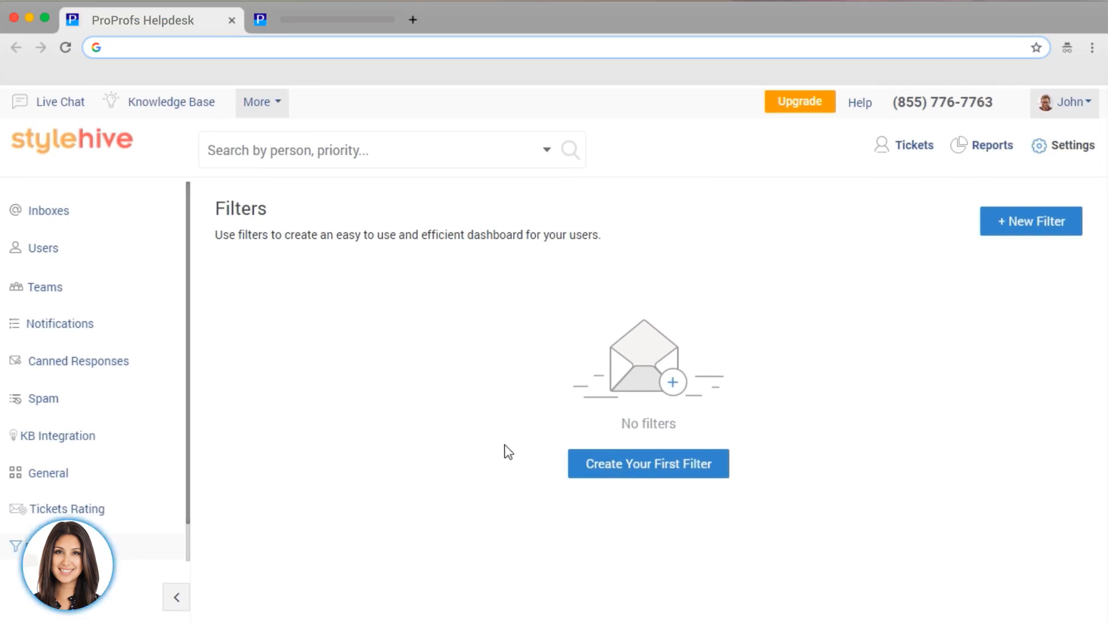
{"action": "mouse_move", "coordinate": [912, 152]}
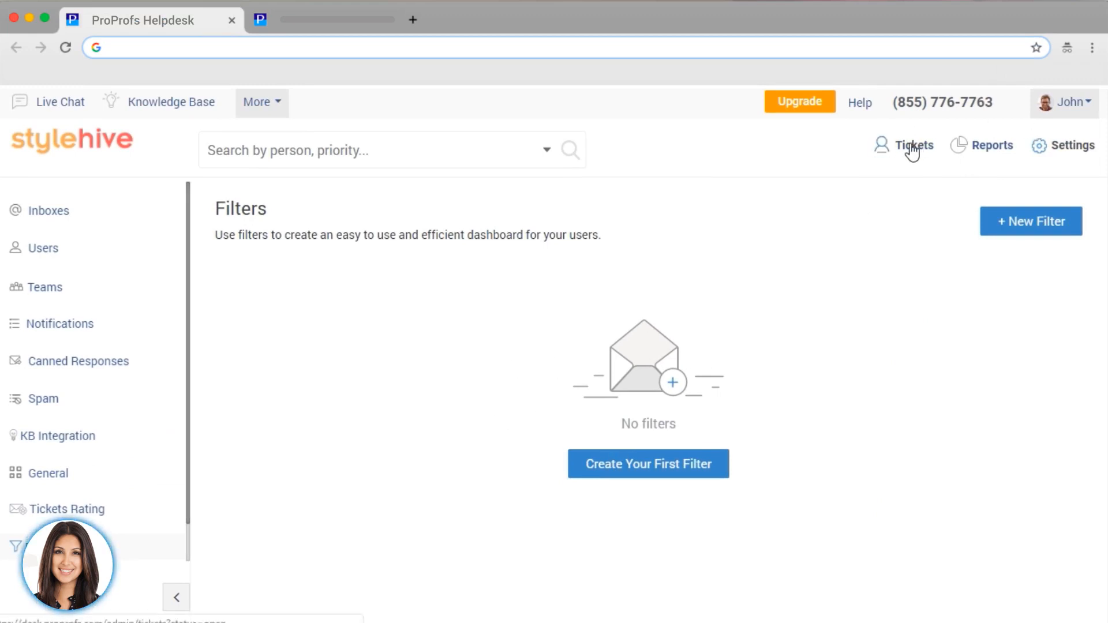
{"action": "left_click", "coordinate": [914, 145]}
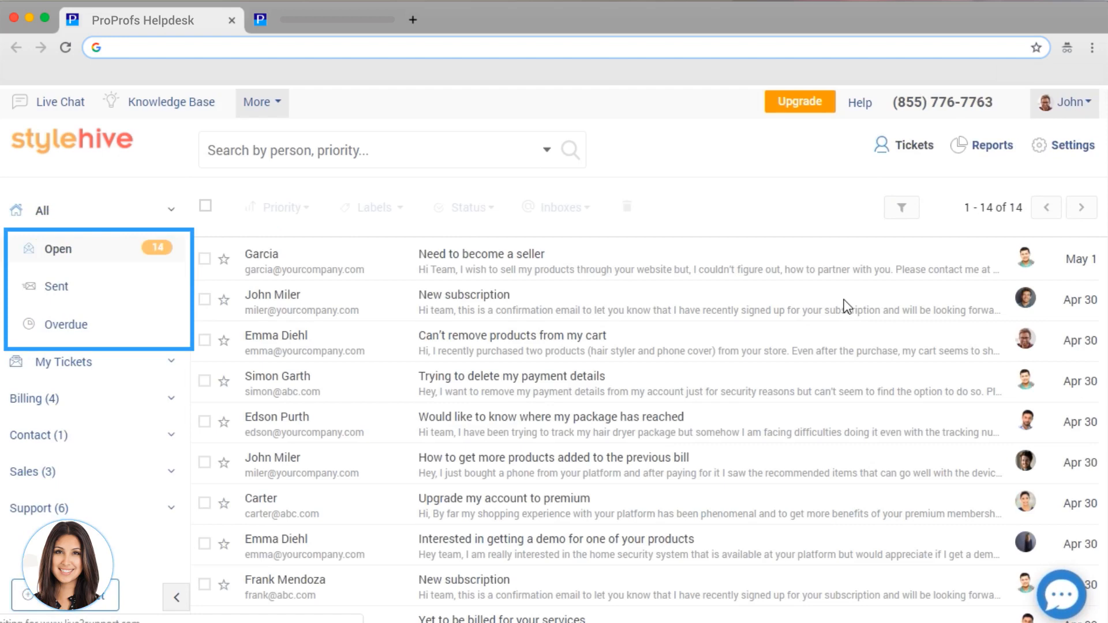
{"action": "left_click", "coordinate": [993, 146]}
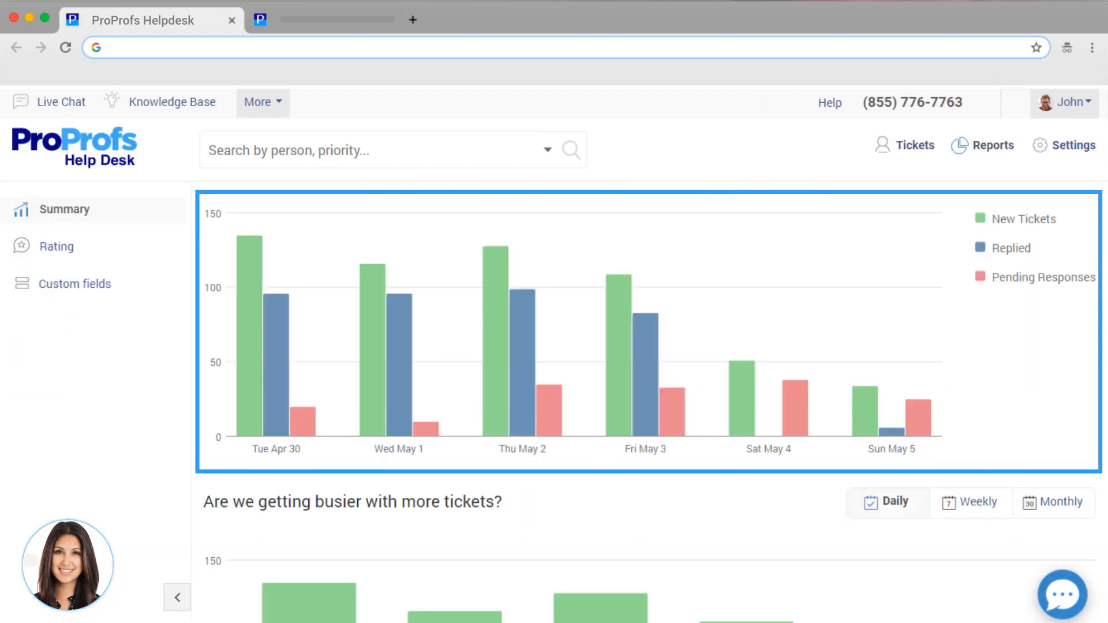
{"action": "left_click", "coordinate": [914, 146]}
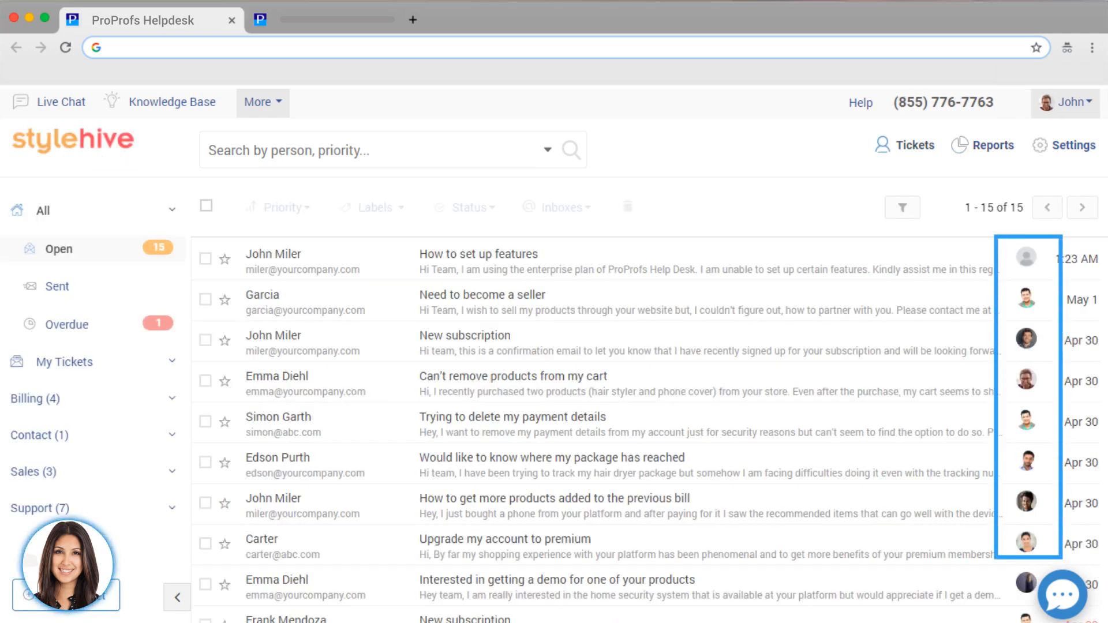
{"action": "left_click", "coordinate": [476, 254]}
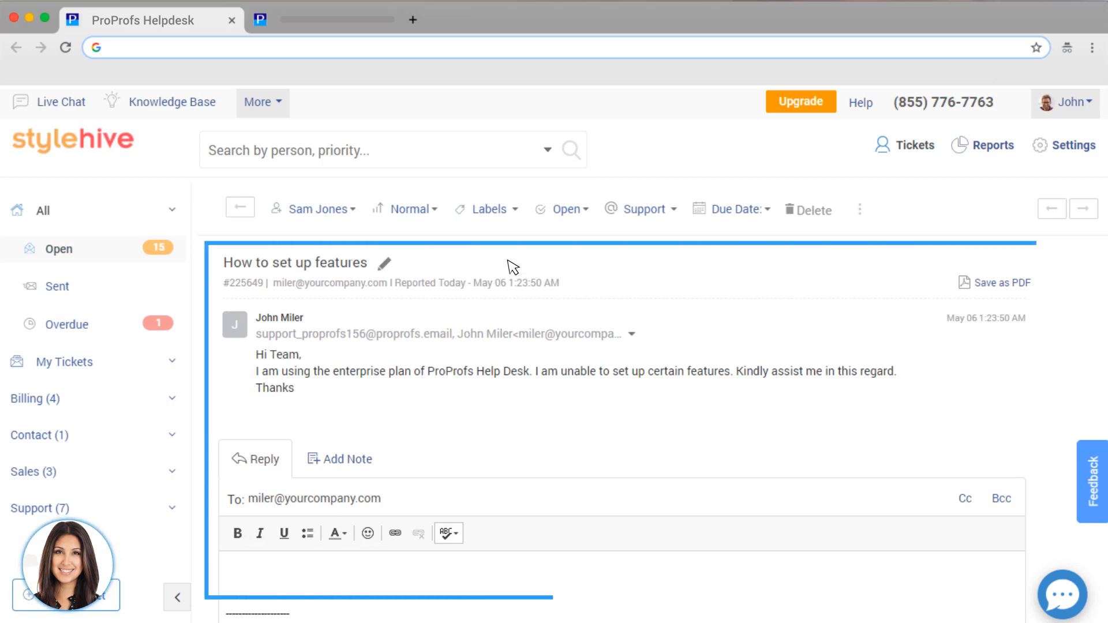
{"action": "mouse_move", "coordinate": [169, 368]}
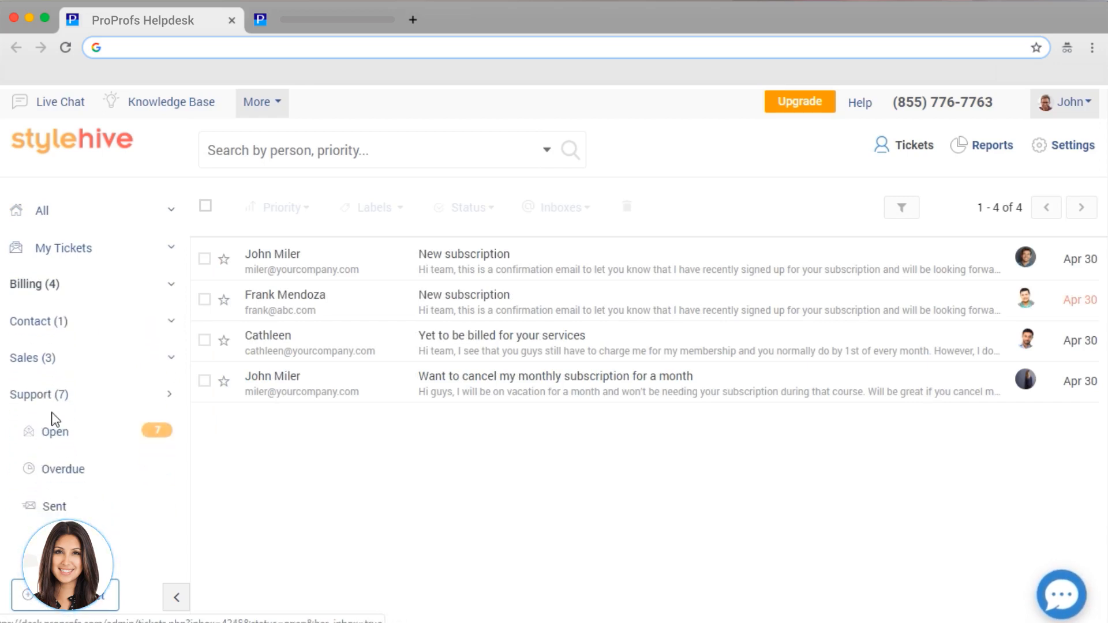
{"action": "left_click", "coordinate": [55, 431]}
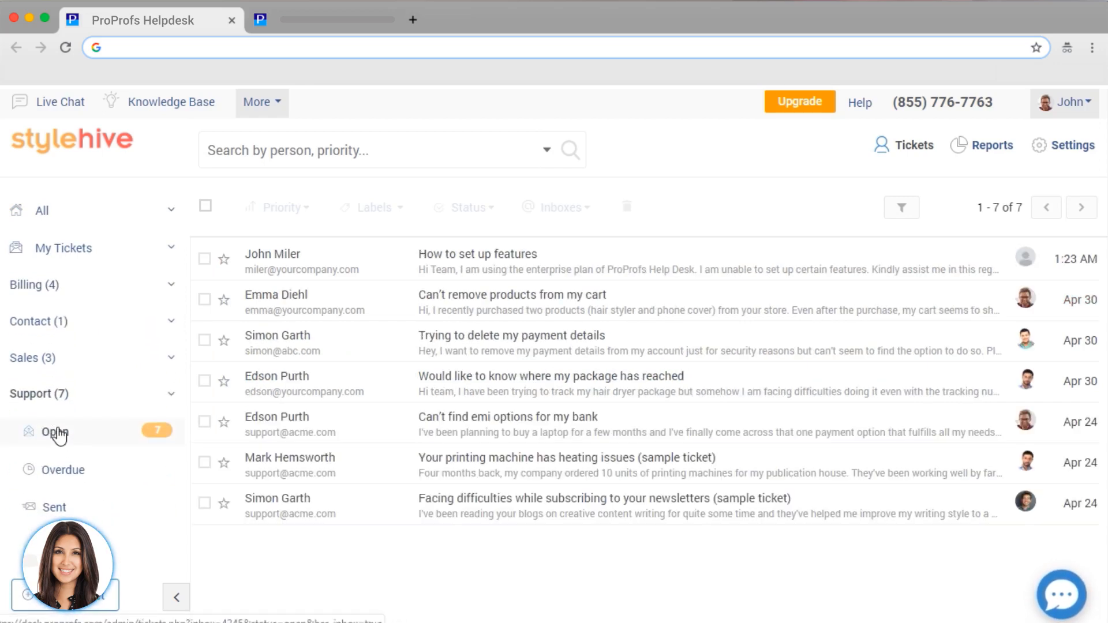
{"action": "left_click", "coordinate": [1025, 381]}
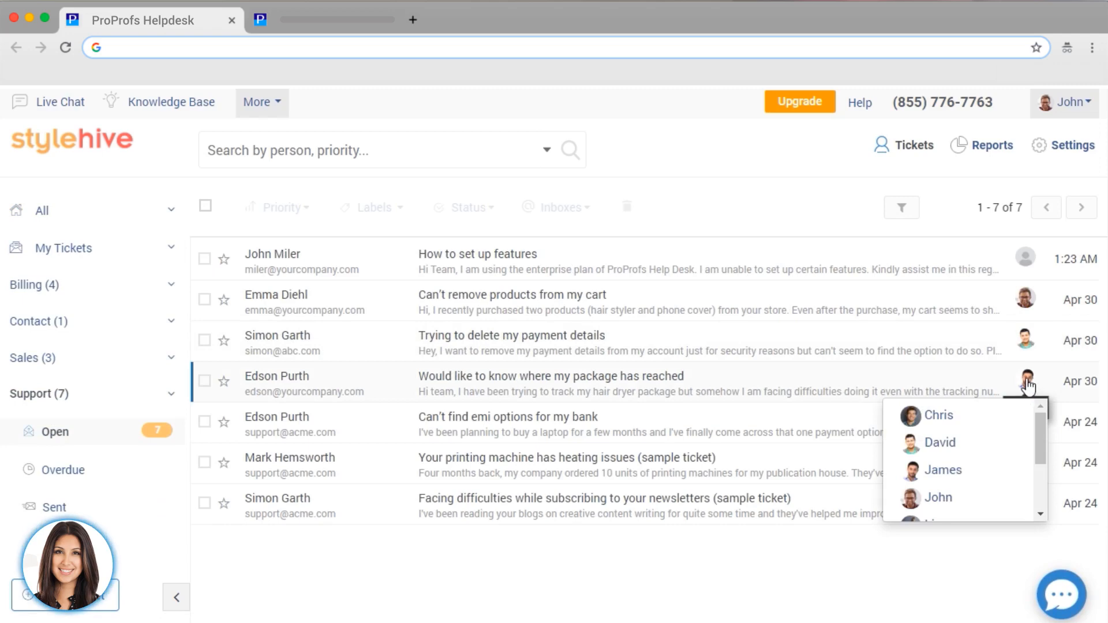
{"action": "scroll", "scroll_direction": "down", "scroll_amount": 3}
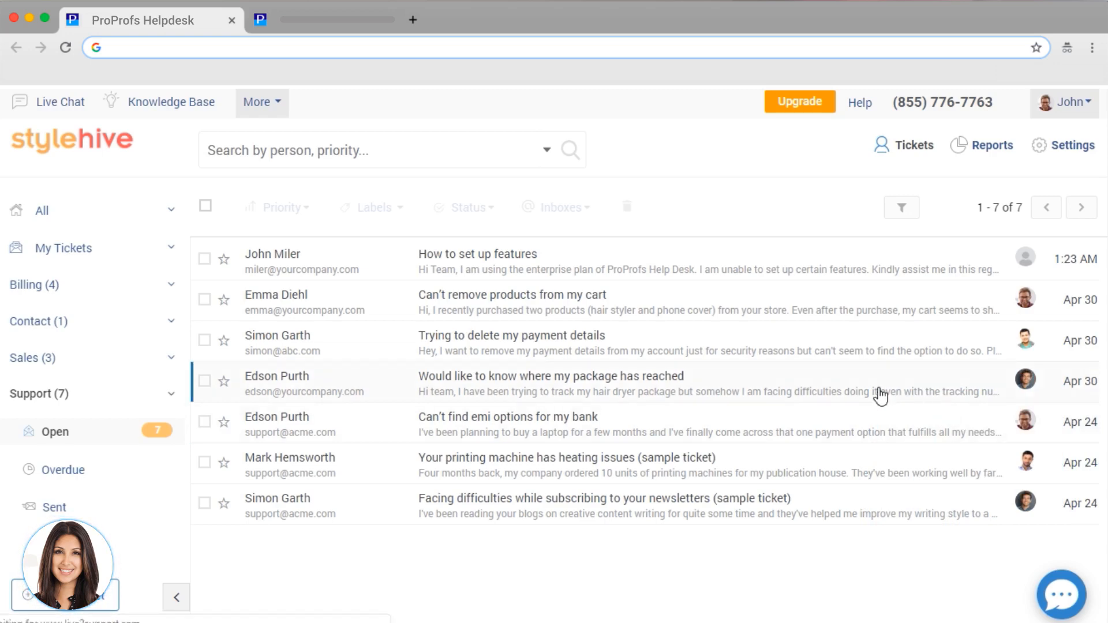
{"action": "left_click", "coordinate": [545, 383]}
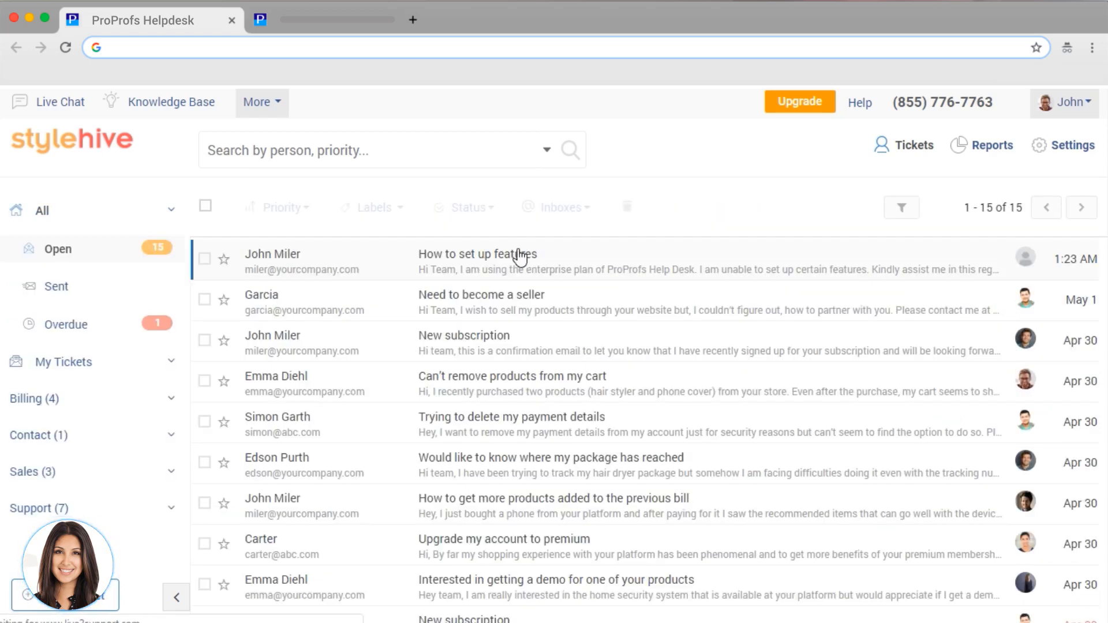
Answer the setup ticket with the 'How to Set Up Features' canned reply and How to Do It PDF, sent as closed
{"action": "left_click", "coordinate": [479, 254]}
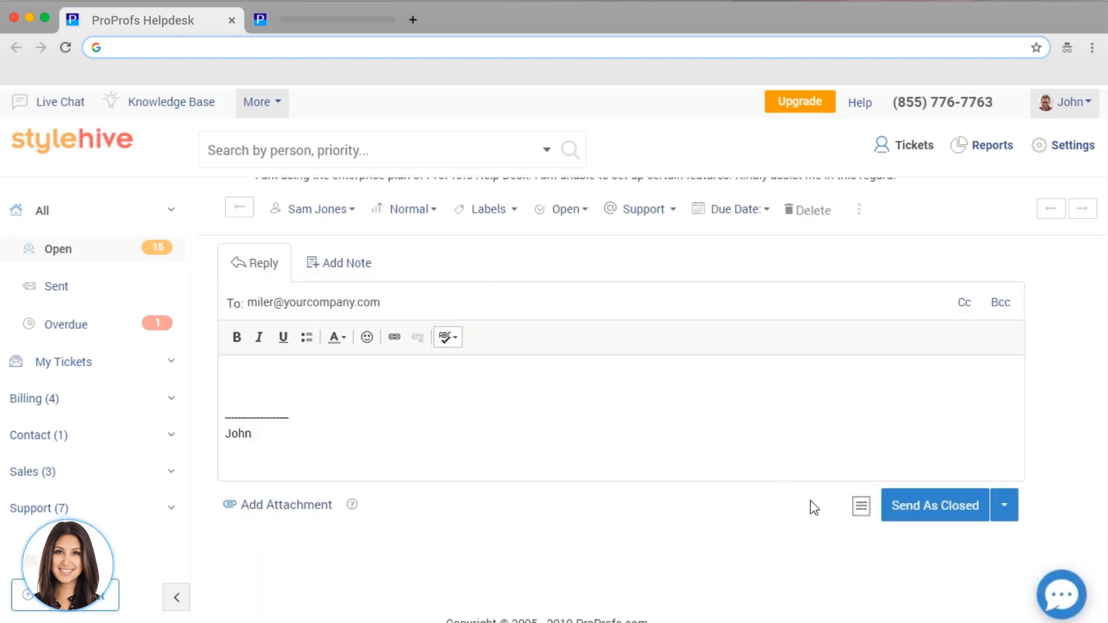
{"action": "left_click", "coordinate": [859, 505]}
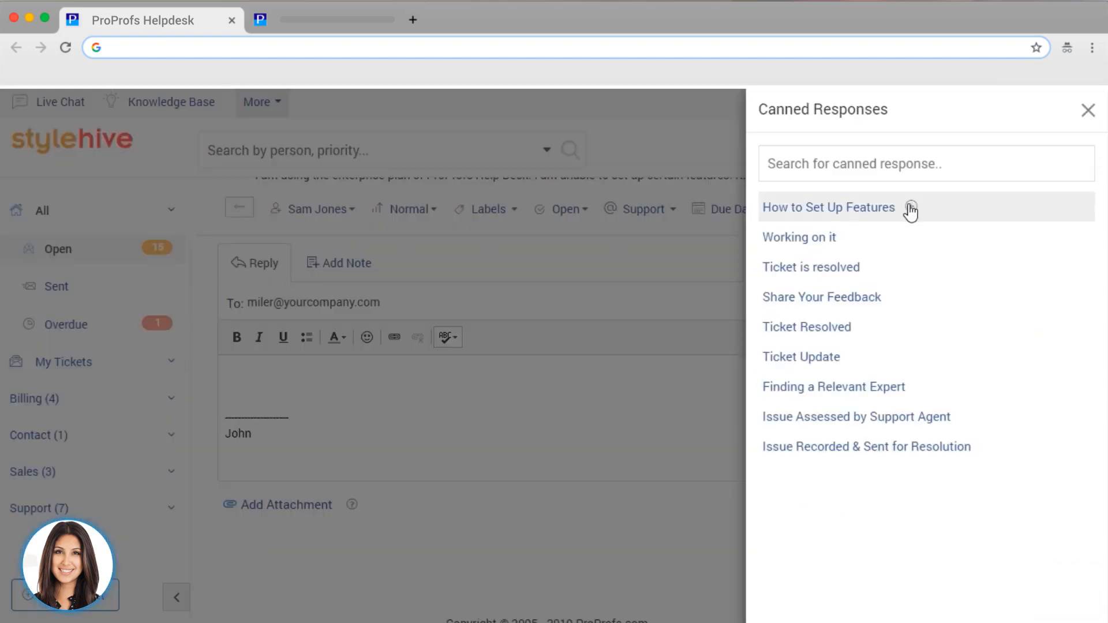
{"action": "left_click", "coordinate": [828, 208]}
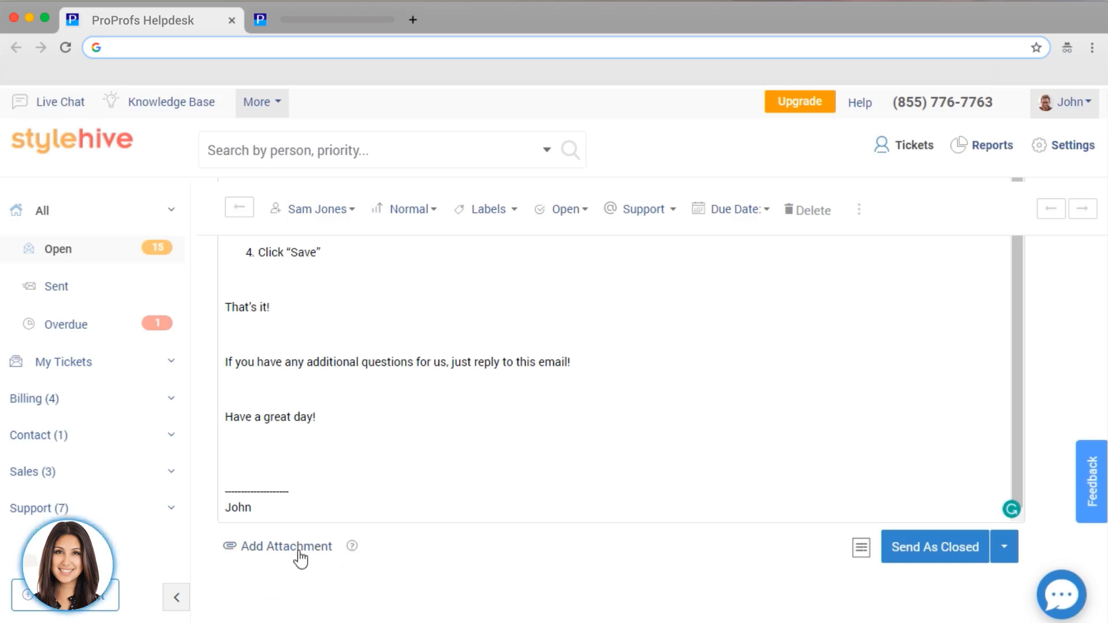
{"action": "left_click", "coordinate": [283, 547]}
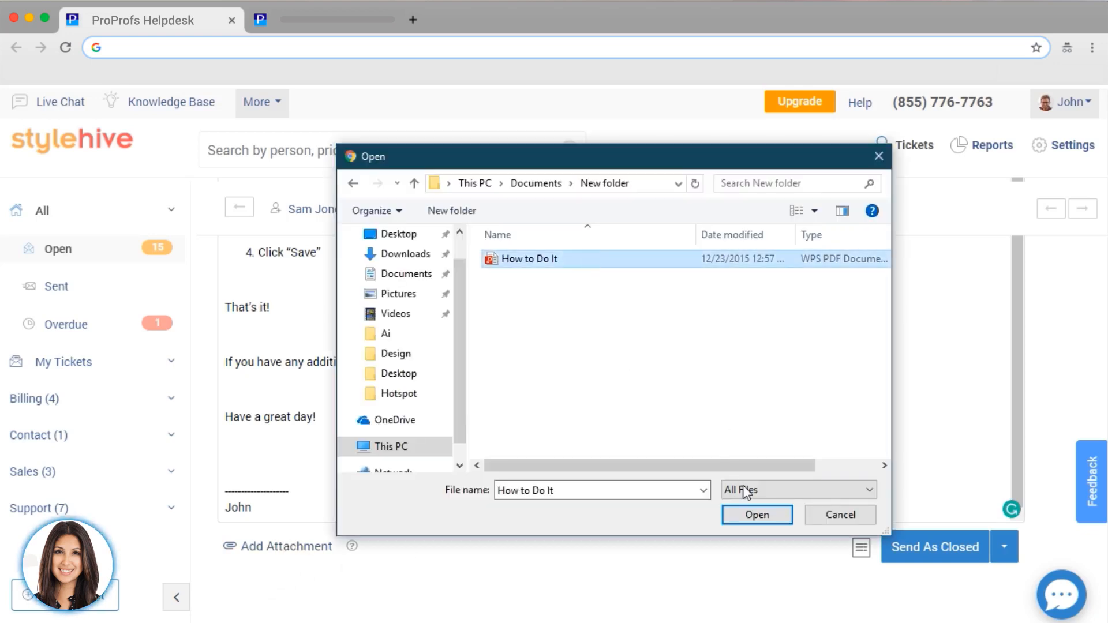
{"action": "left_click", "coordinate": [756, 515]}
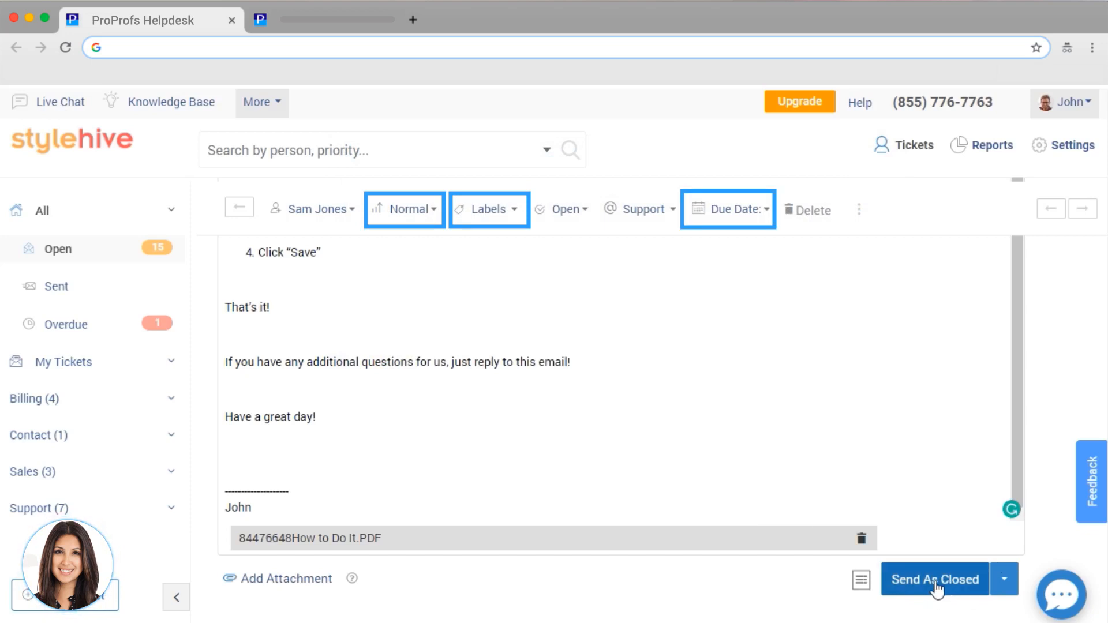
{"action": "left_click", "coordinate": [935, 579]}
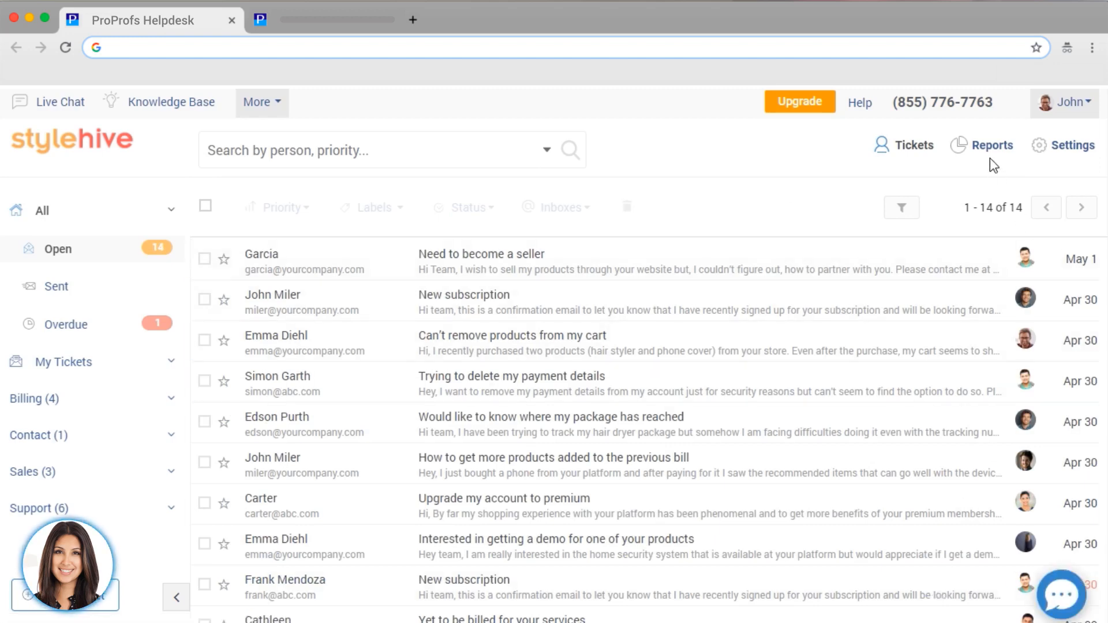
Review the Reports summary charts for the selected date range
{"action": "left_click", "coordinate": [993, 145]}
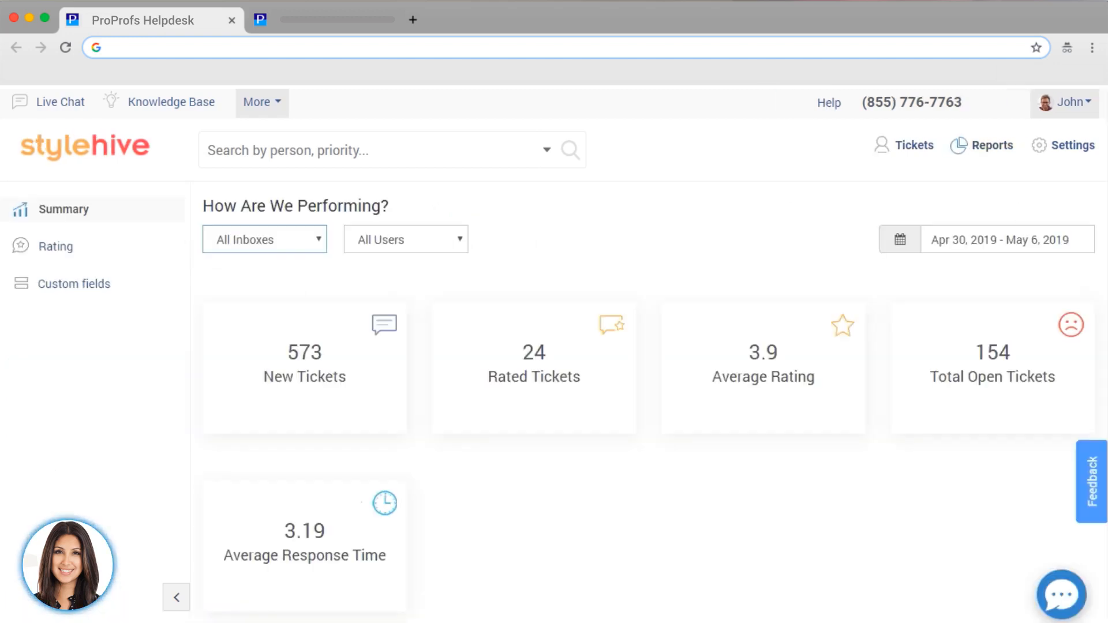
{"action": "mouse_move", "coordinate": [803, 236]}
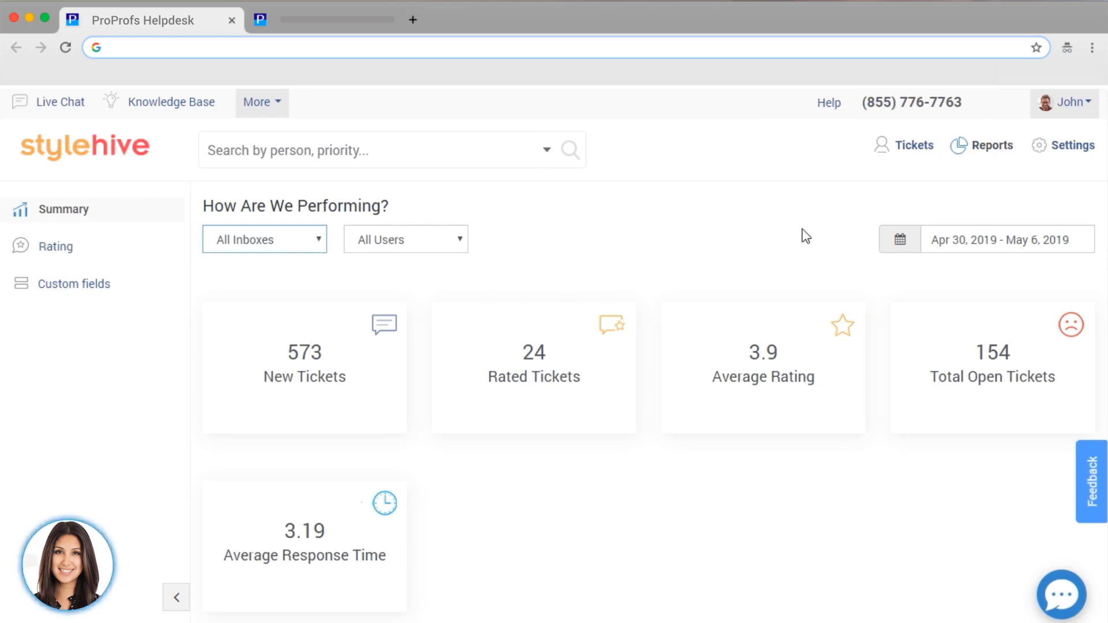
{"action": "mouse_move", "coordinate": [720, 265]}
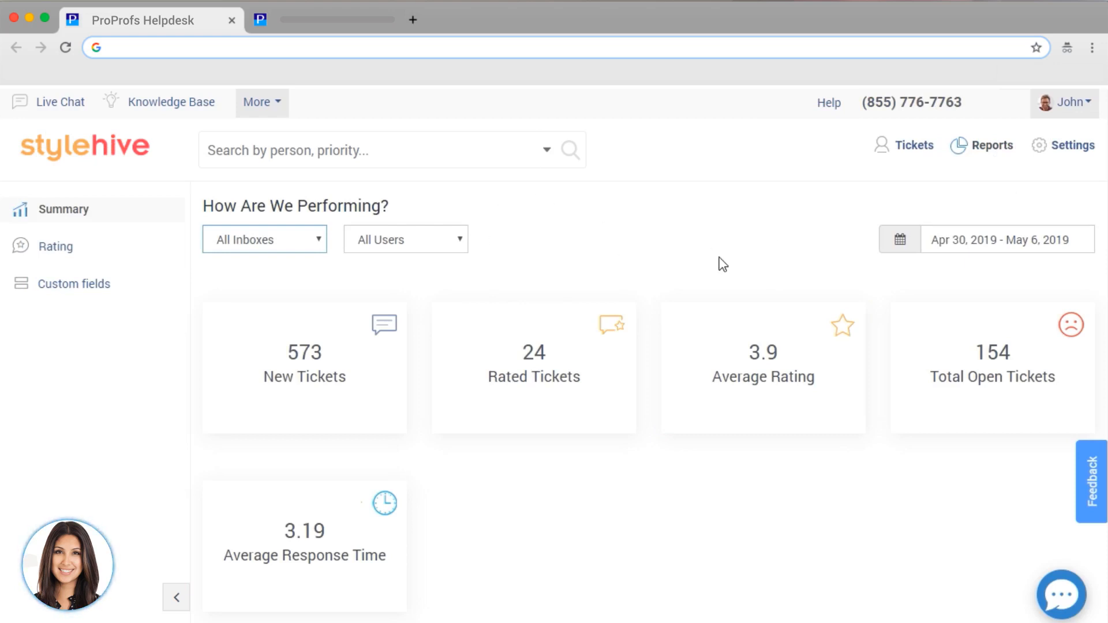
{"action": "mouse_move", "coordinate": [689, 235]}
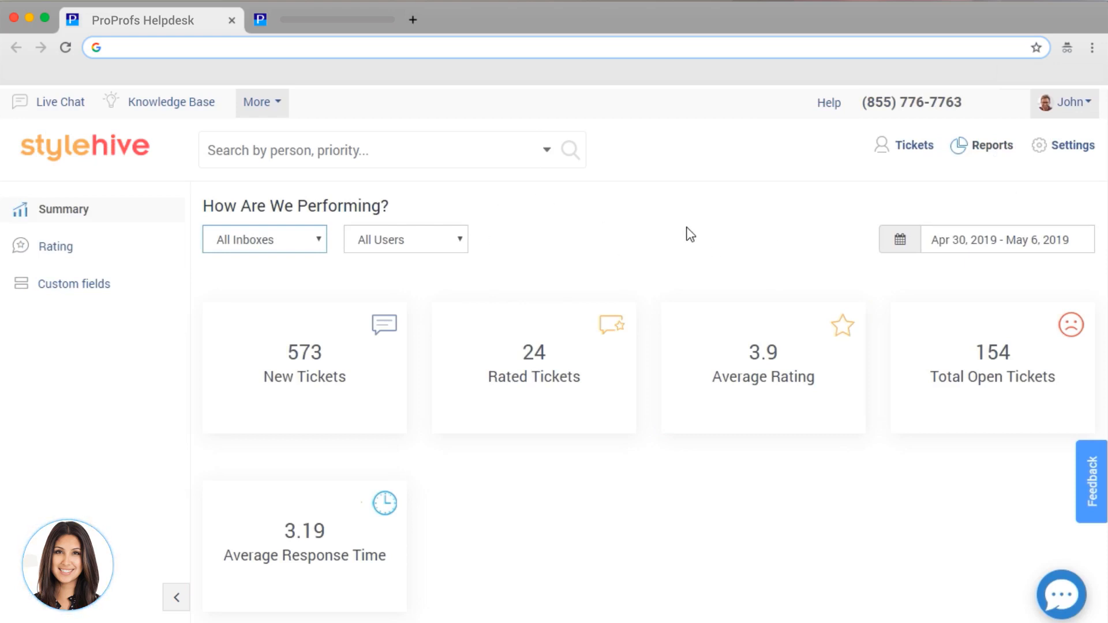
{"action": "left_click", "coordinate": [305, 368]}
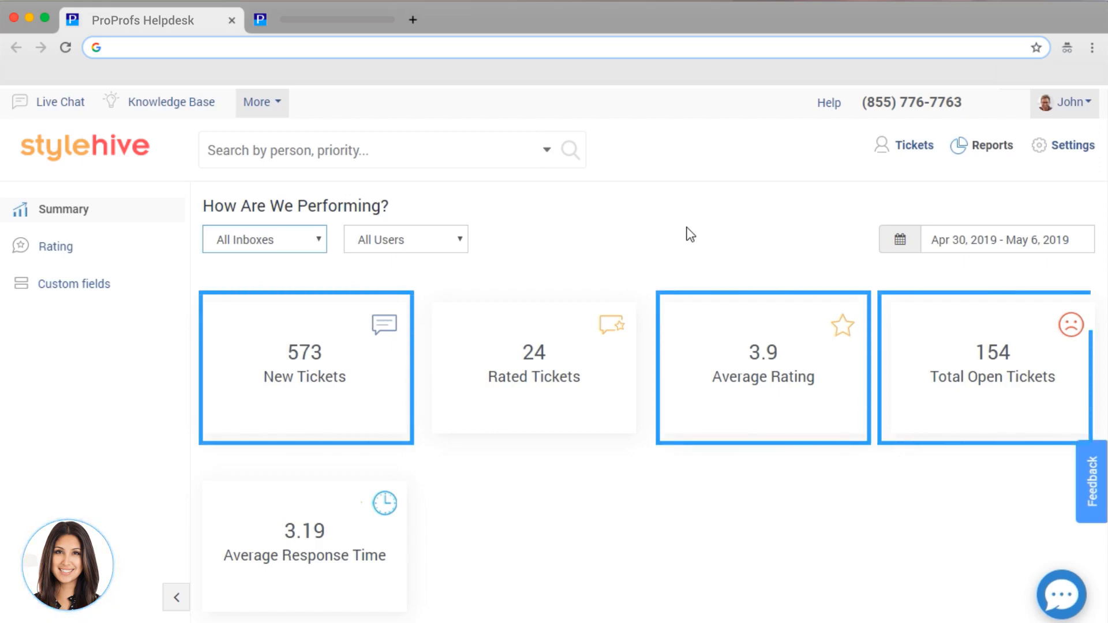
{"action": "scroll", "scroll_direction": "down", "scroll_amount": 3}
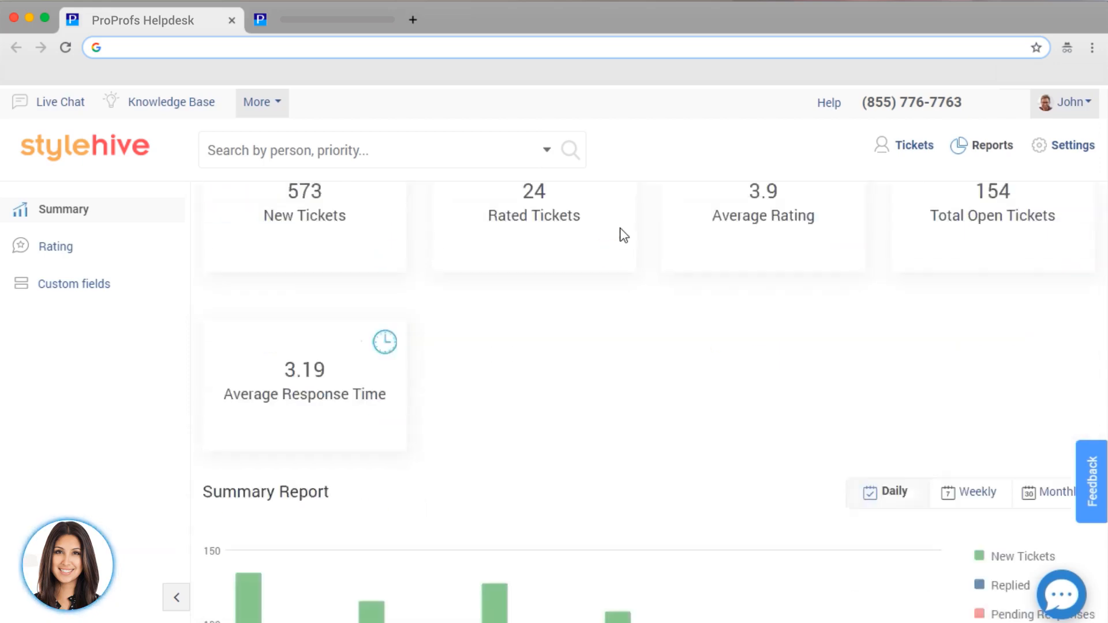
{"action": "scroll", "scroll_direction": "down", "scroll_amount": 3}
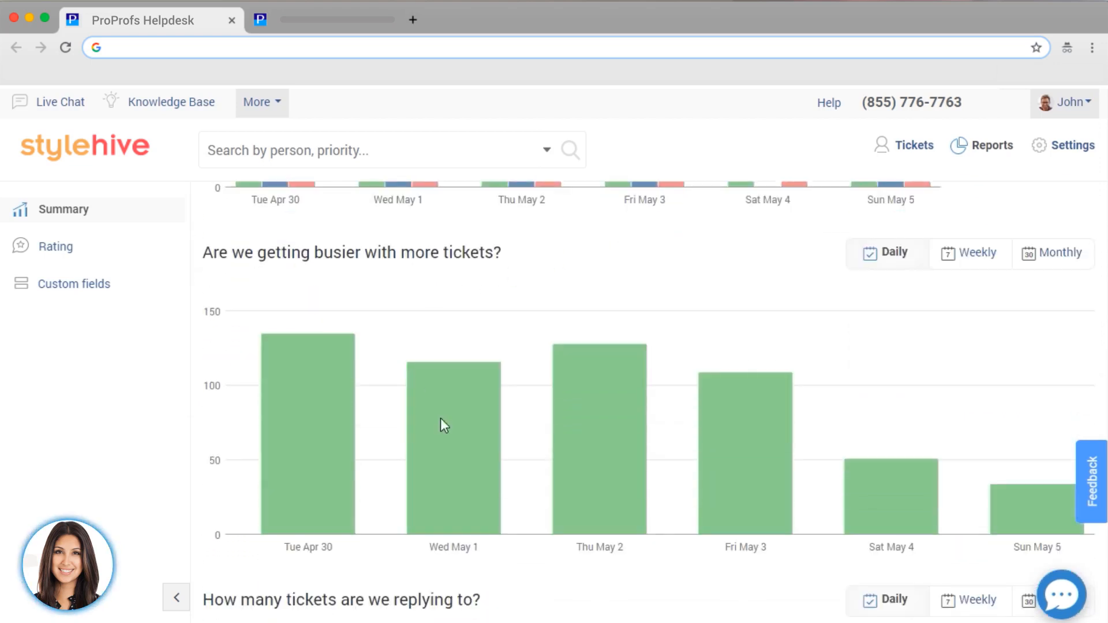
{"action": "scroll", "scroll_direction": "down", "scroll_amount": 3}
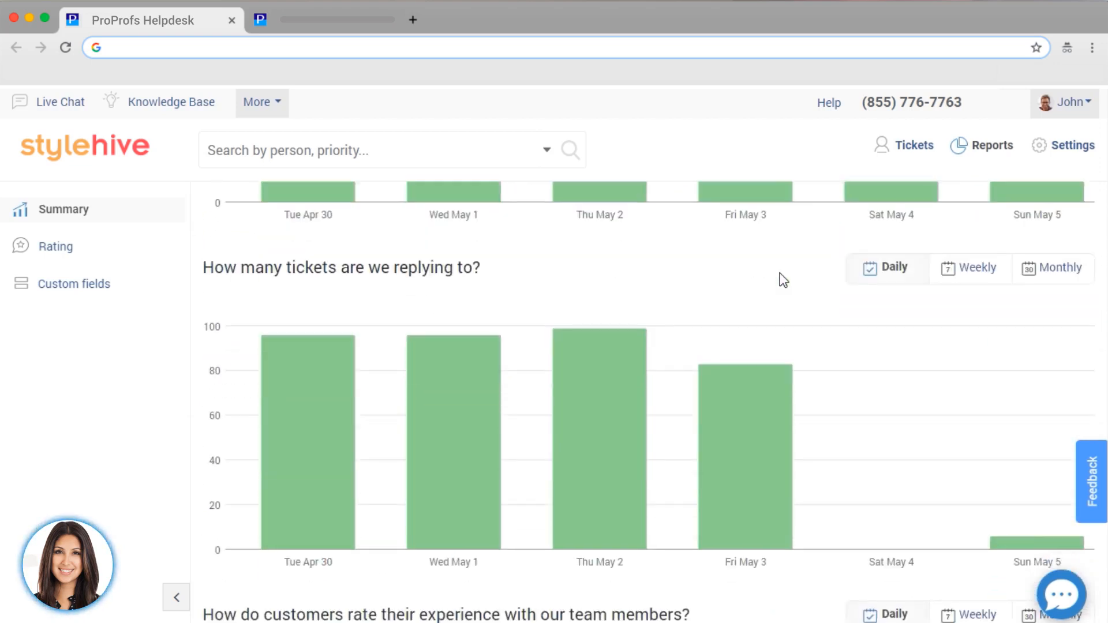
{"action": "mouse_move", "coordinate": [695, 281]}
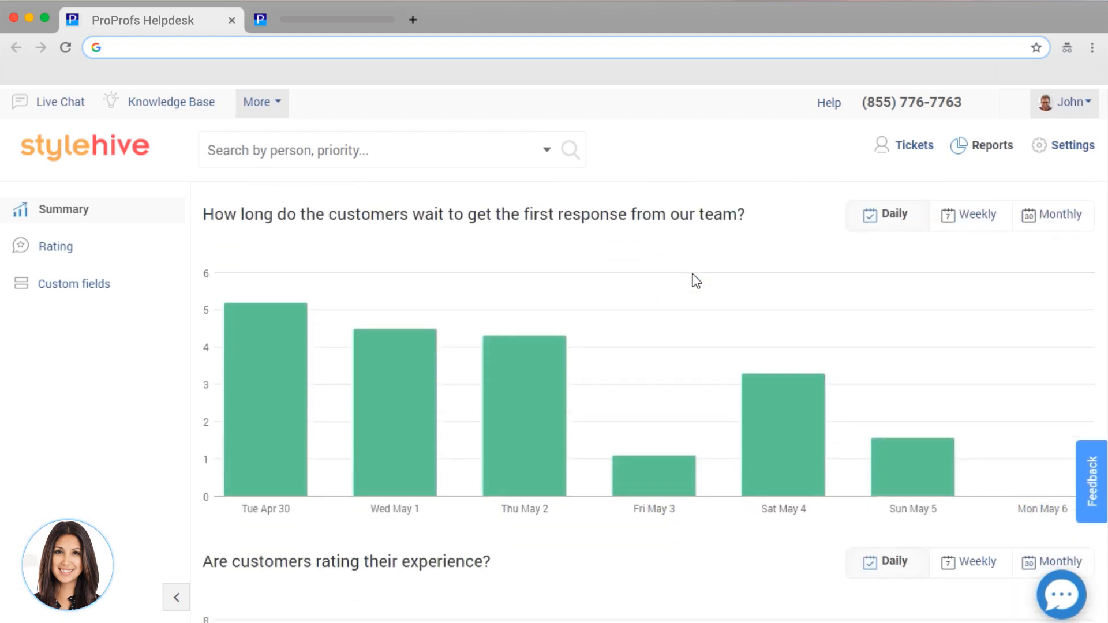
Glance at Availability settings, then show the daily support Rating report for early May 2019
{"action": "left_click", "coordinate": [1069, 145]}
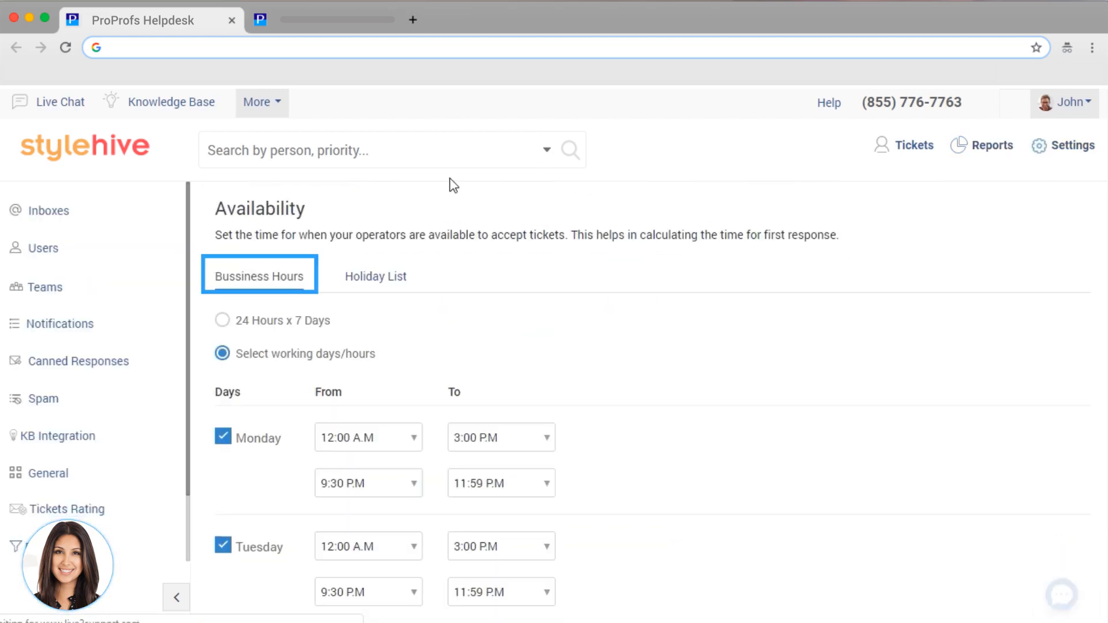
{"action": "left_click", "coordinate": [375, 276]}
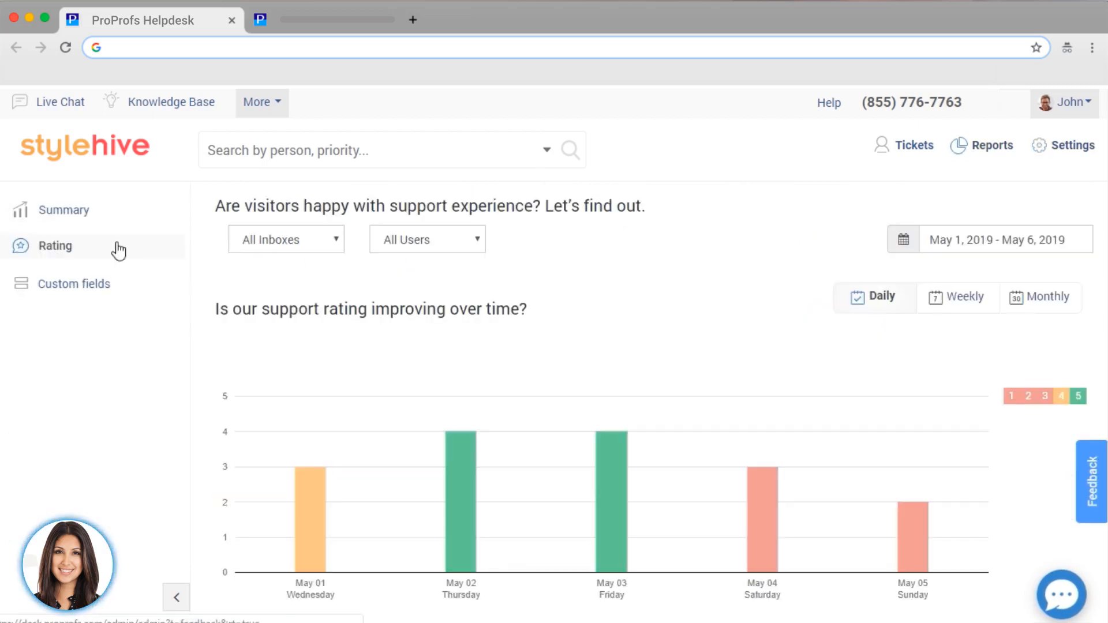
Review recently rated tickets, then return to the Summary showing 438 new tickets, 3.8 rating
{"action": "scroll", "scroll_direction": "down", "scroll_amount": 3}
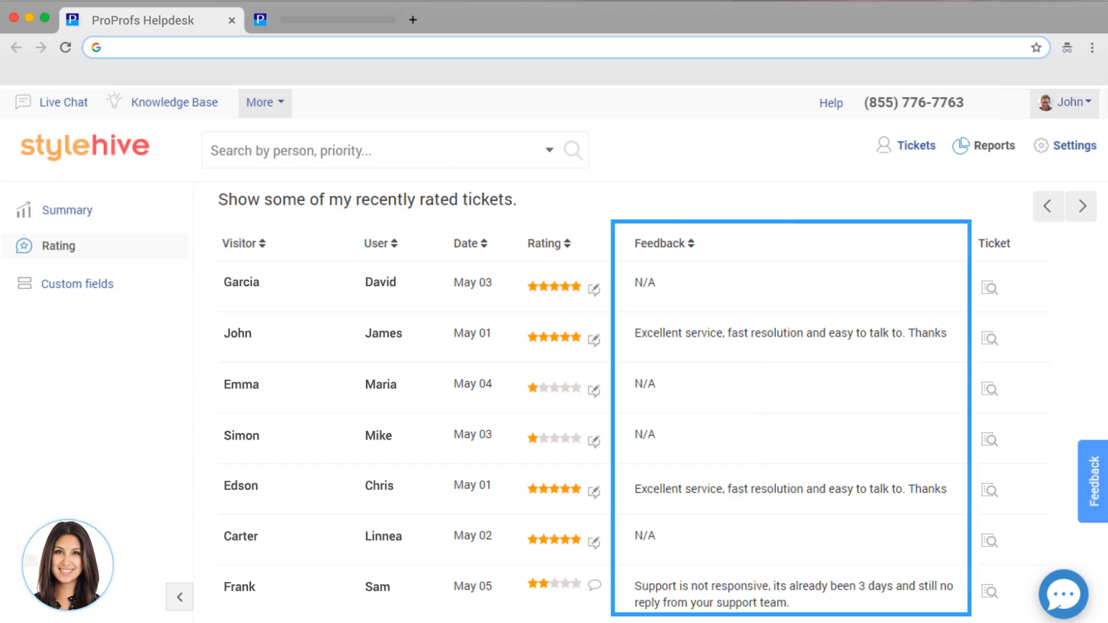
{"action": "left_click", "coordinate": [62, 209]}
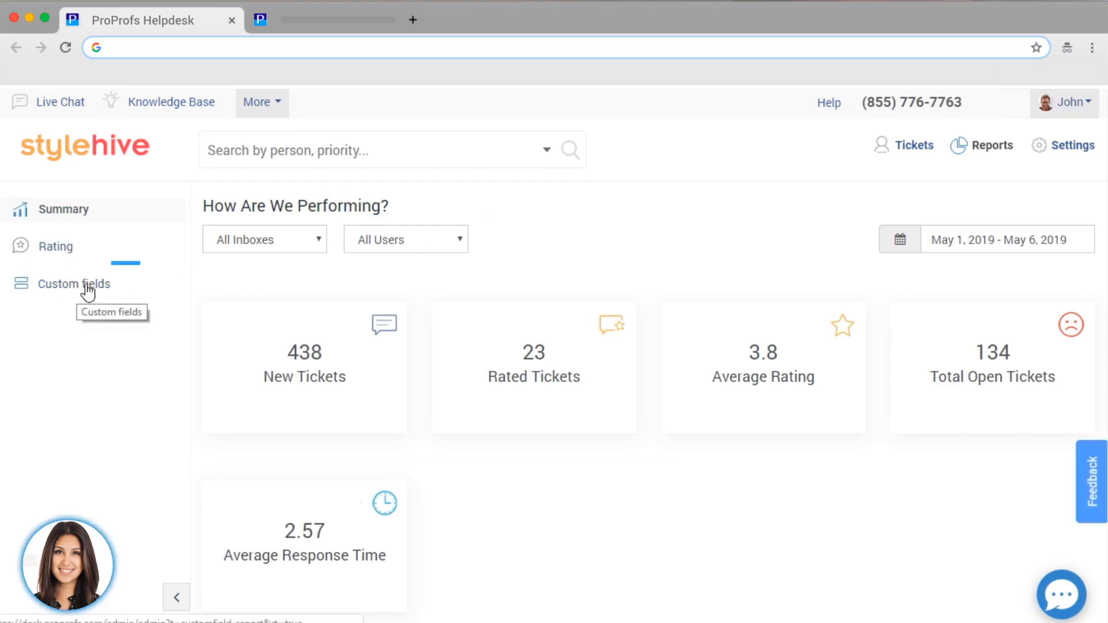
View the Custom fields report charting average Cost, Price and Quantity for January 12–20, 2019
{"action": "left_click", "coordinate": [74, 284]}
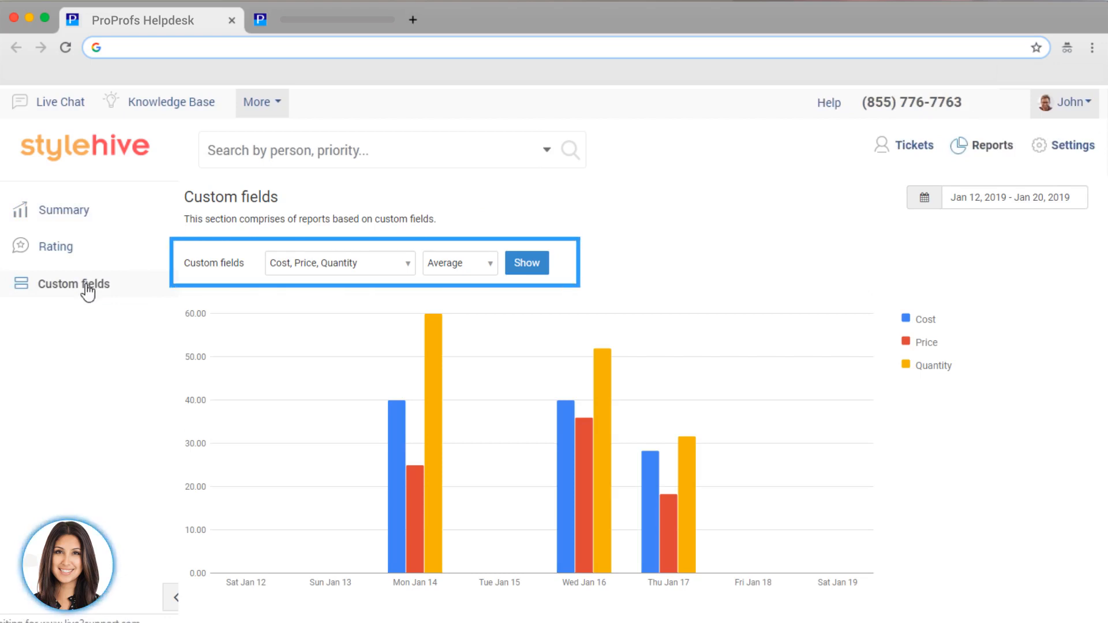
{"action": "left_click", "coordinate": [526, 264]}
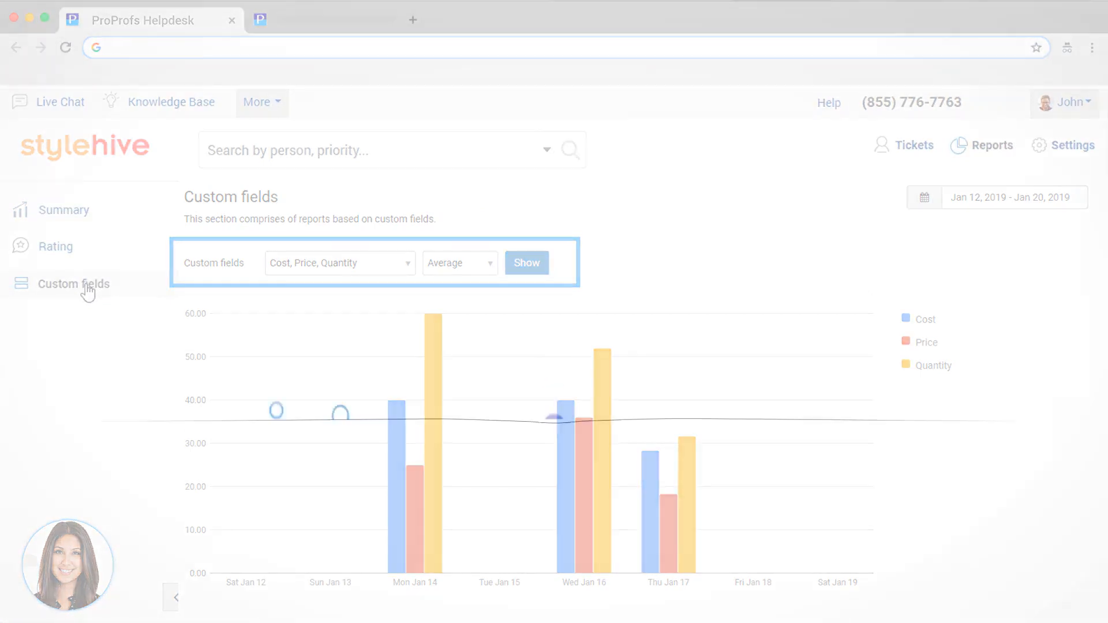